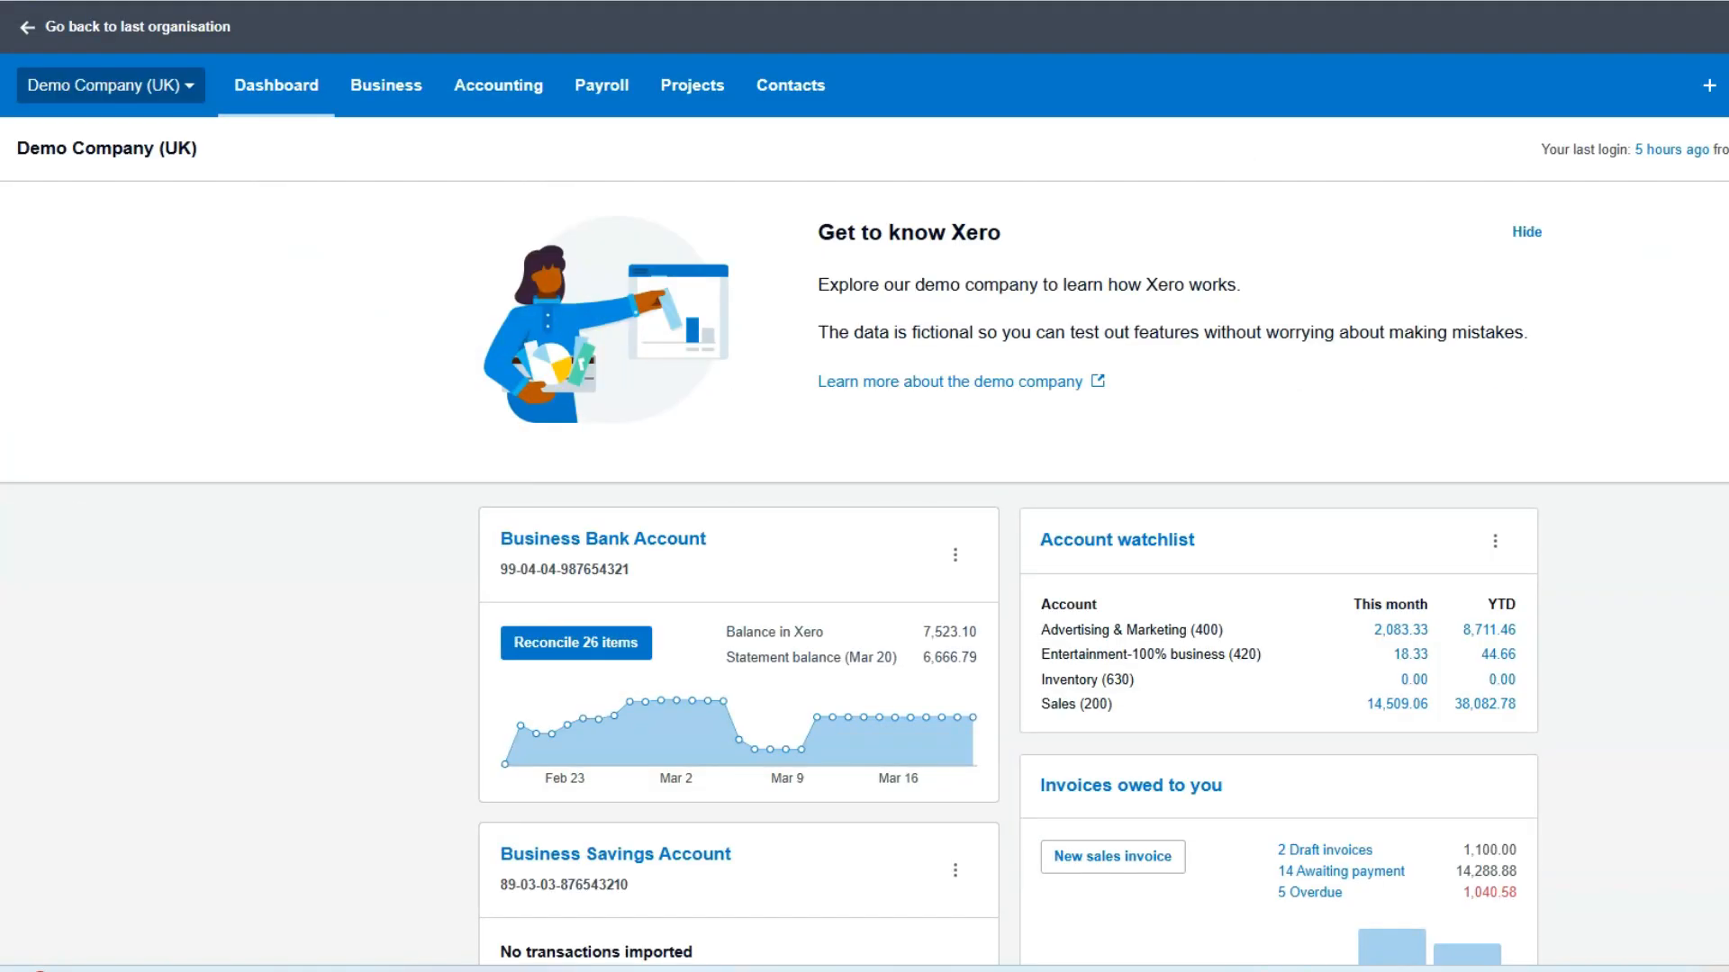
{"action": "mouse_move", "coordinate": [1595, 341]}
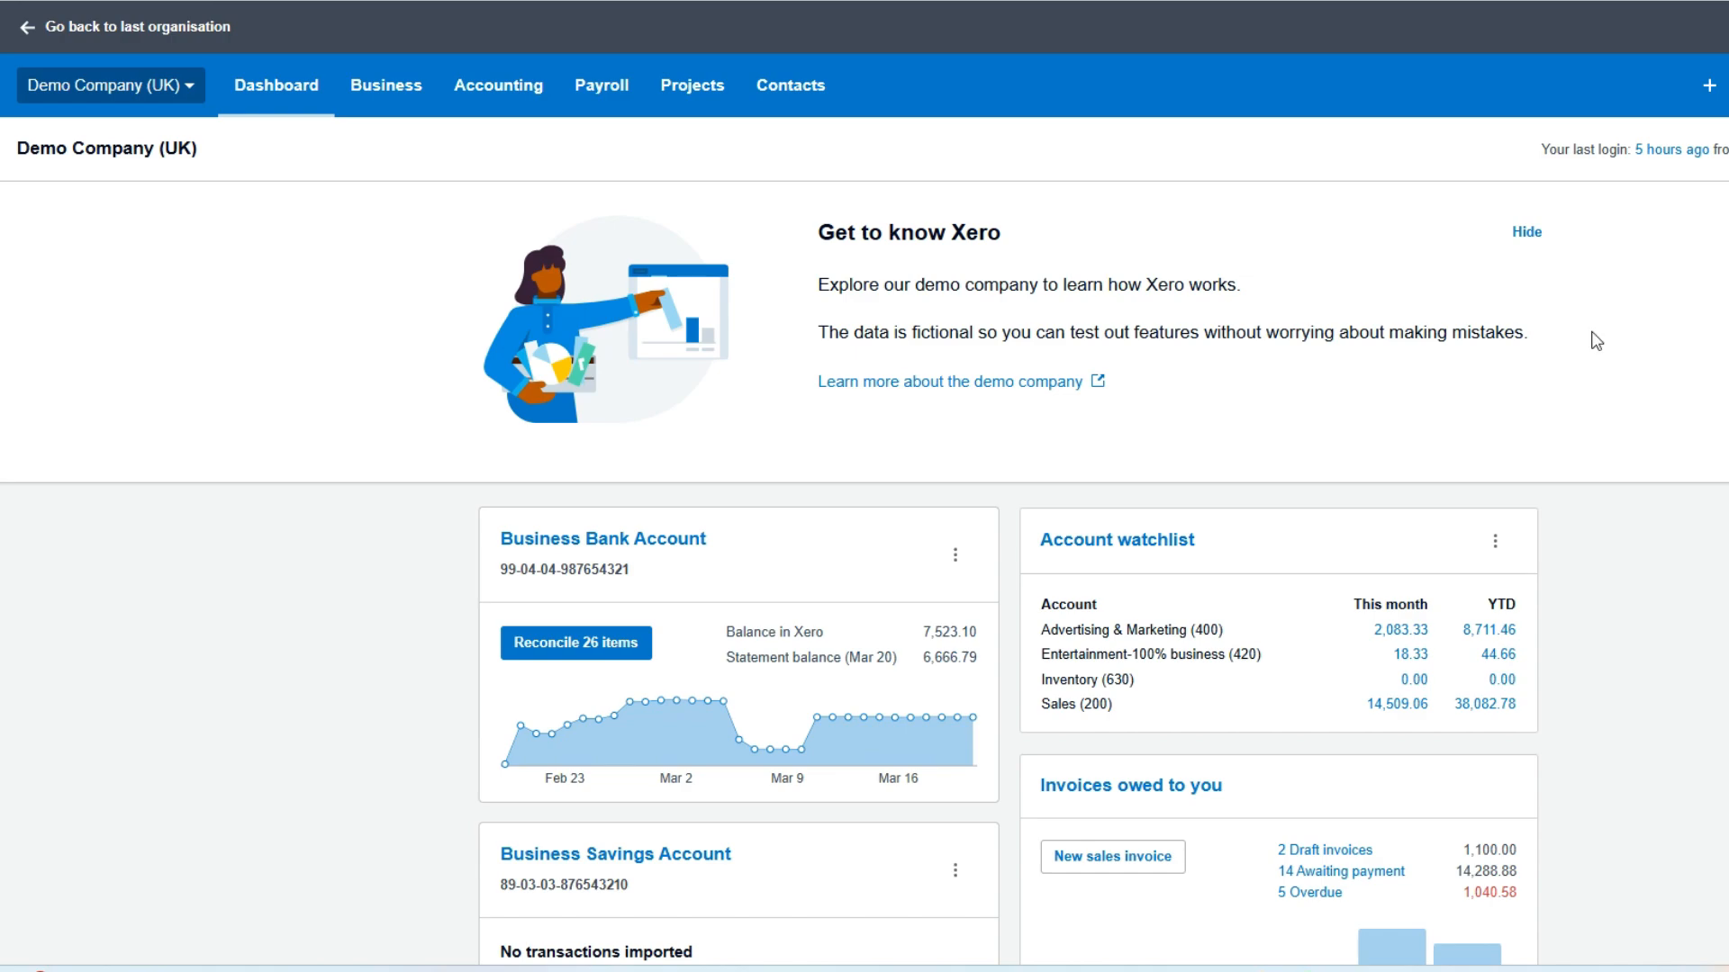
Browse All reports down to Taxes and balances and open the Trial Balance report.
{"action": "left_click", "coordinate": [499, 84]}
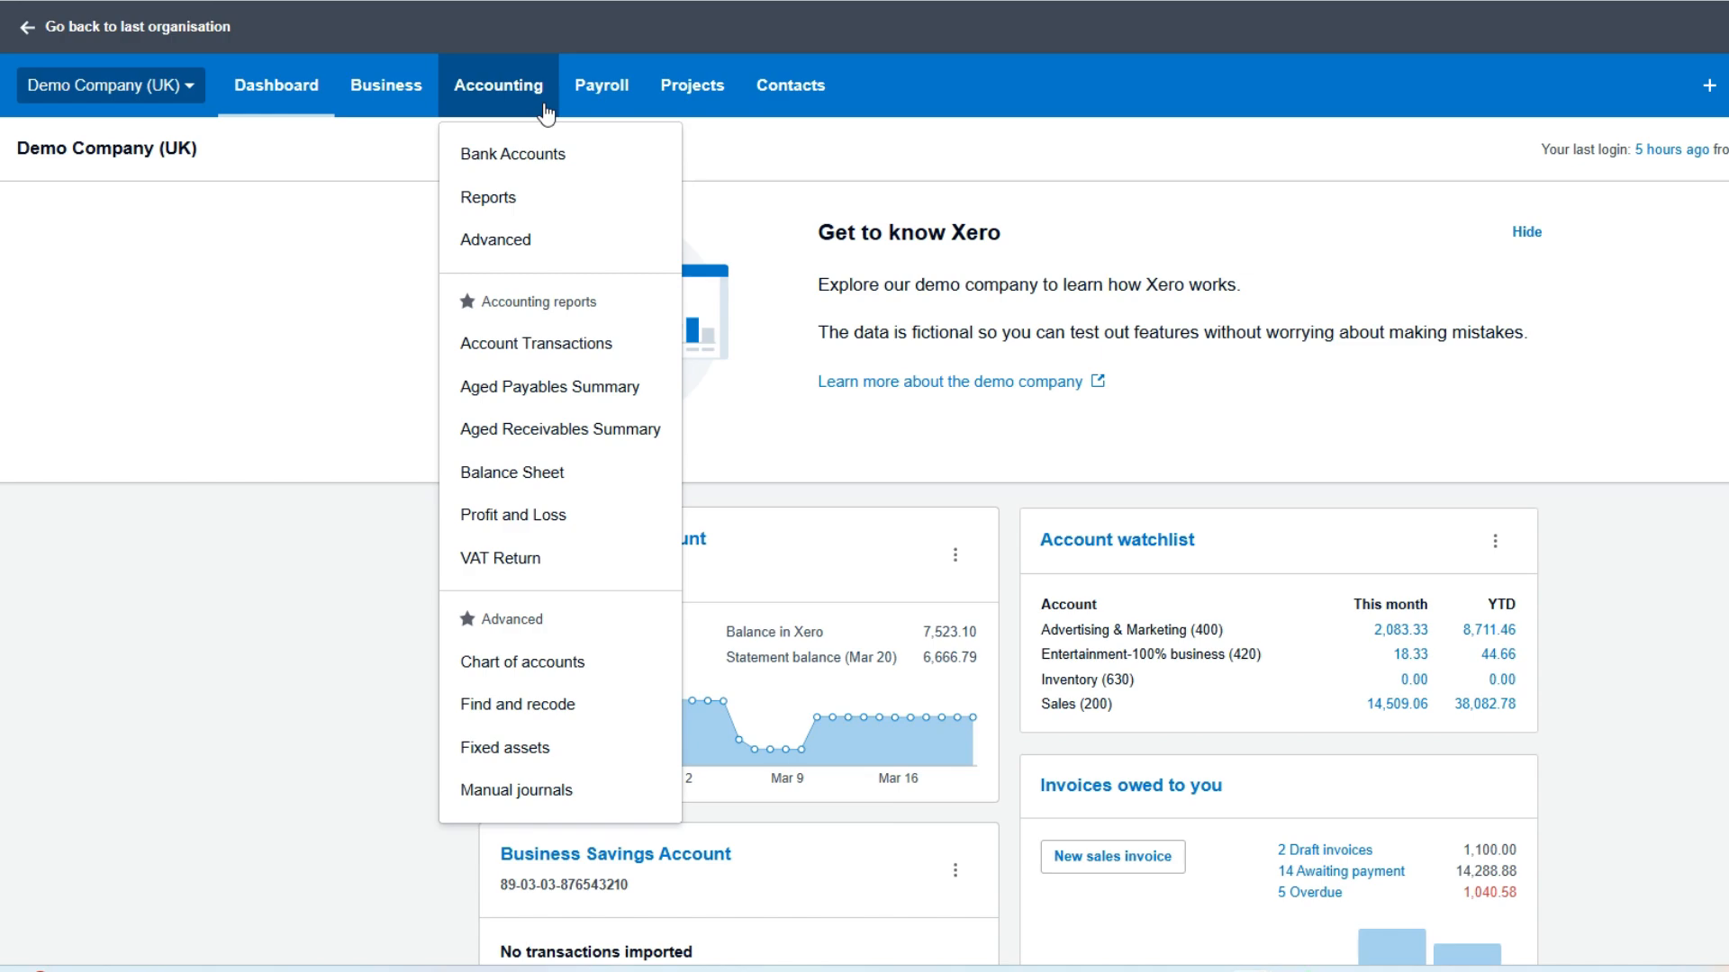
{"action": "mouse_move", "coordinate": [538, 98]}
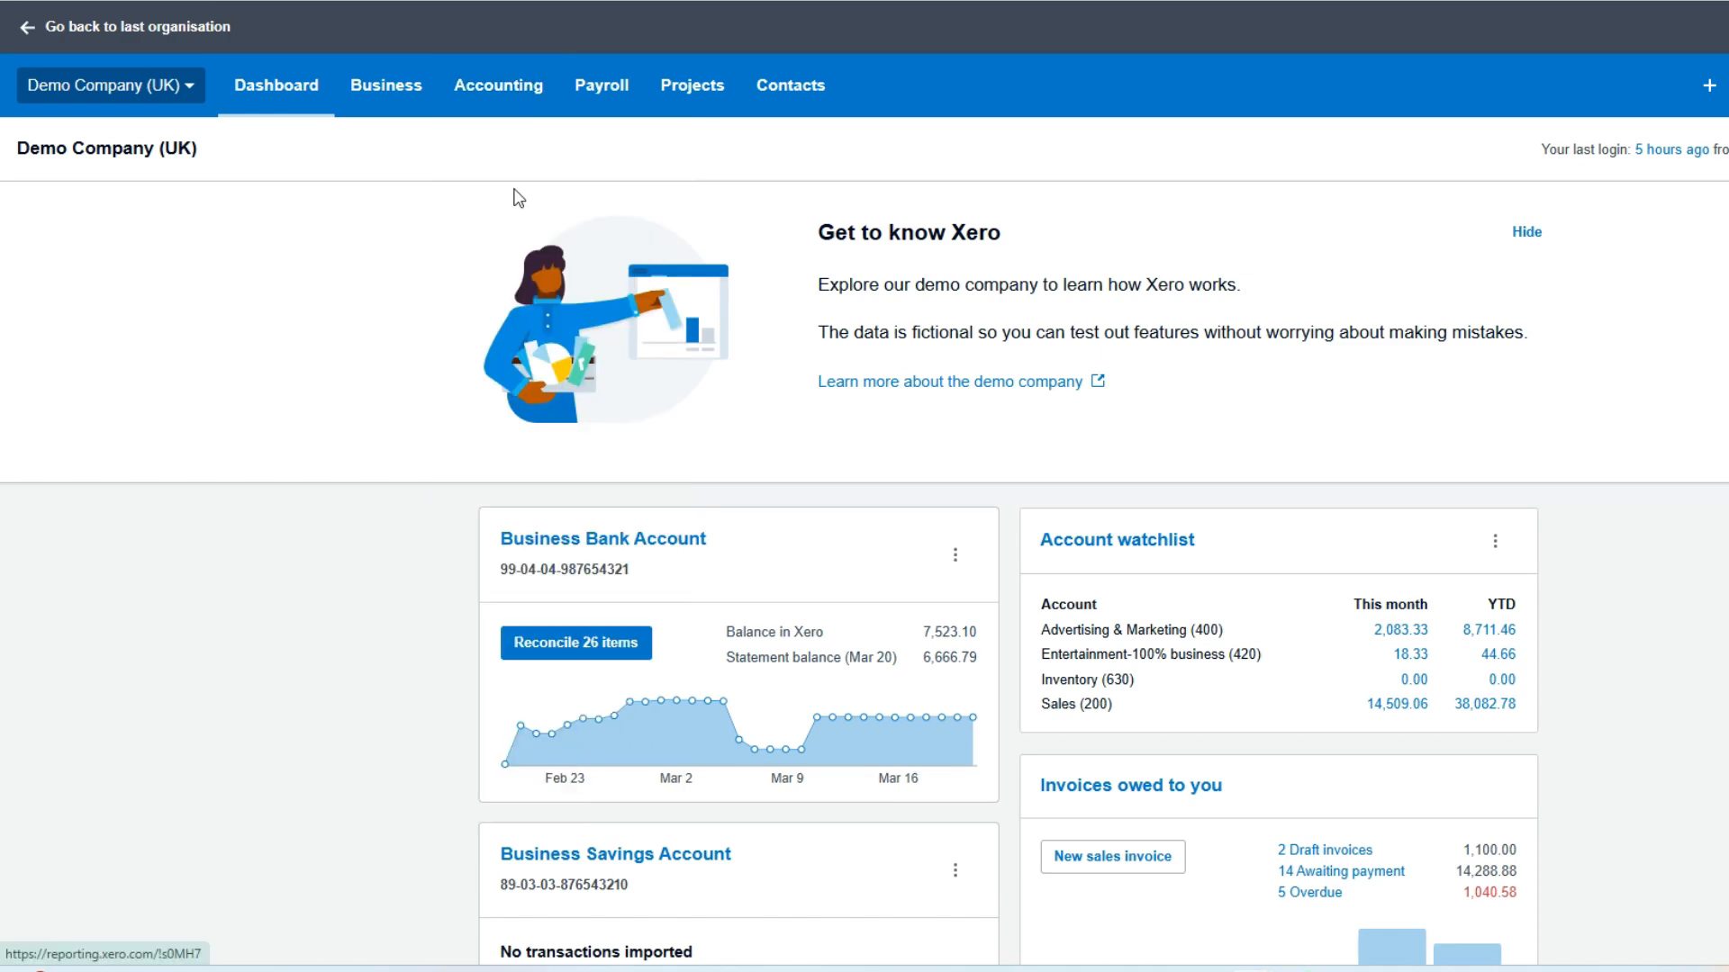
{"action": "left_click", "coordinate": [497, 87]}
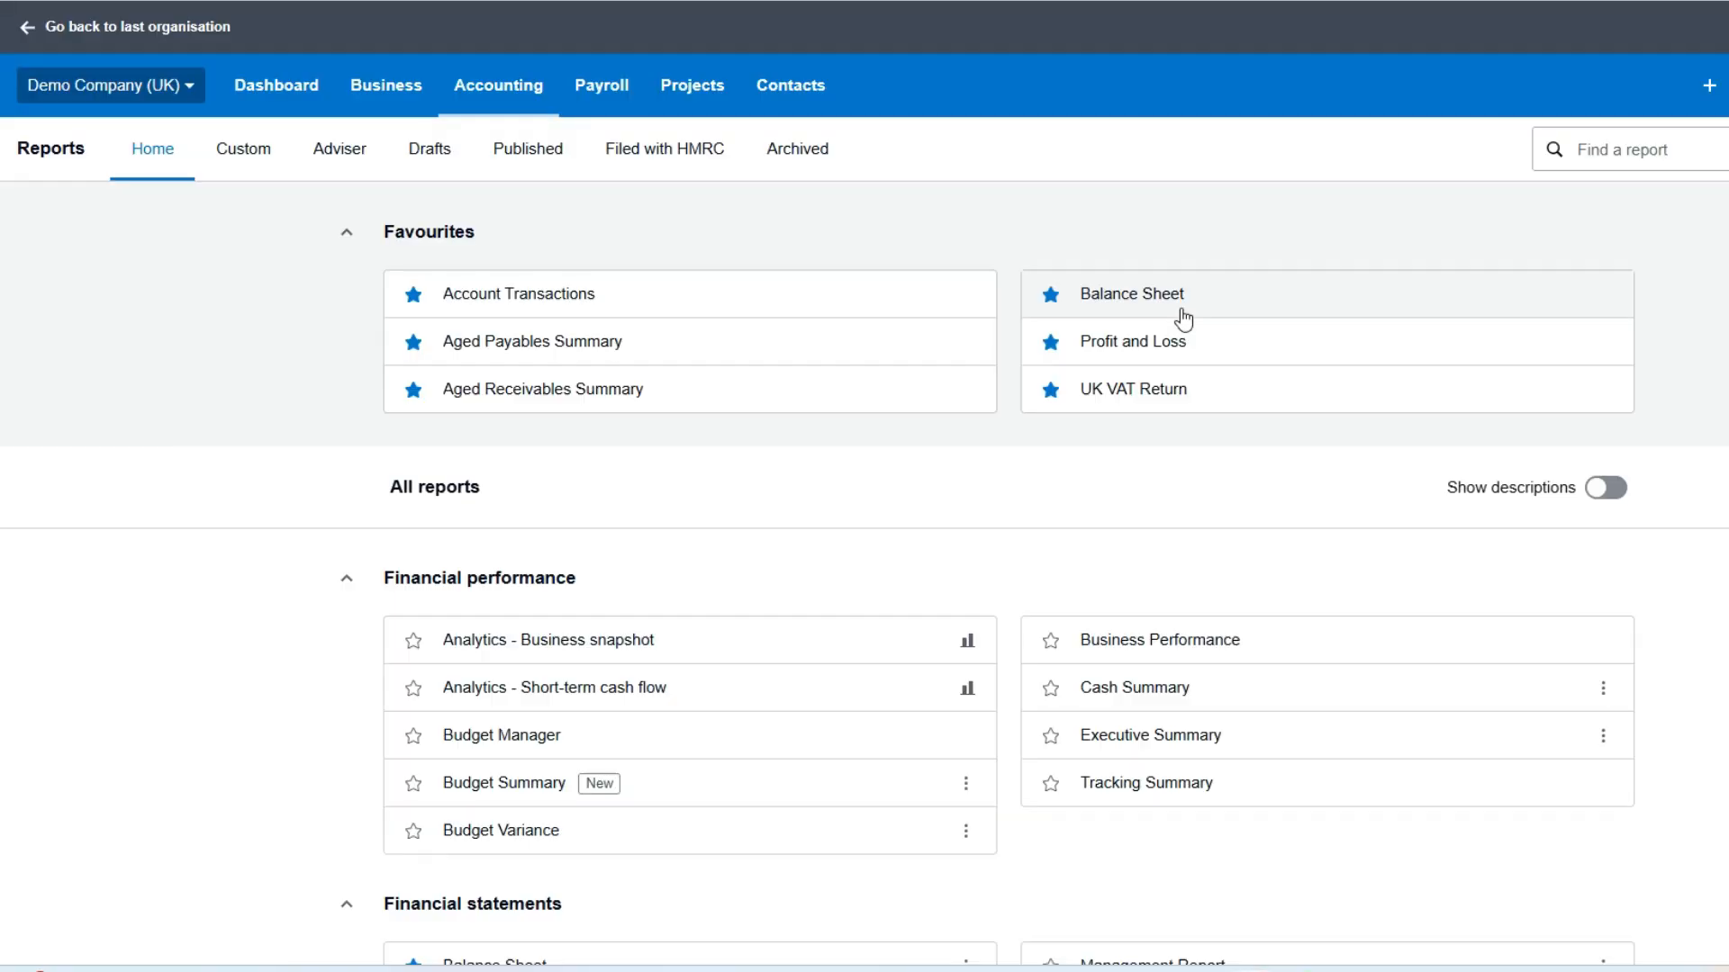
{"action": "scroll", "scroll_direction": "down", "scroll_amount": 3}
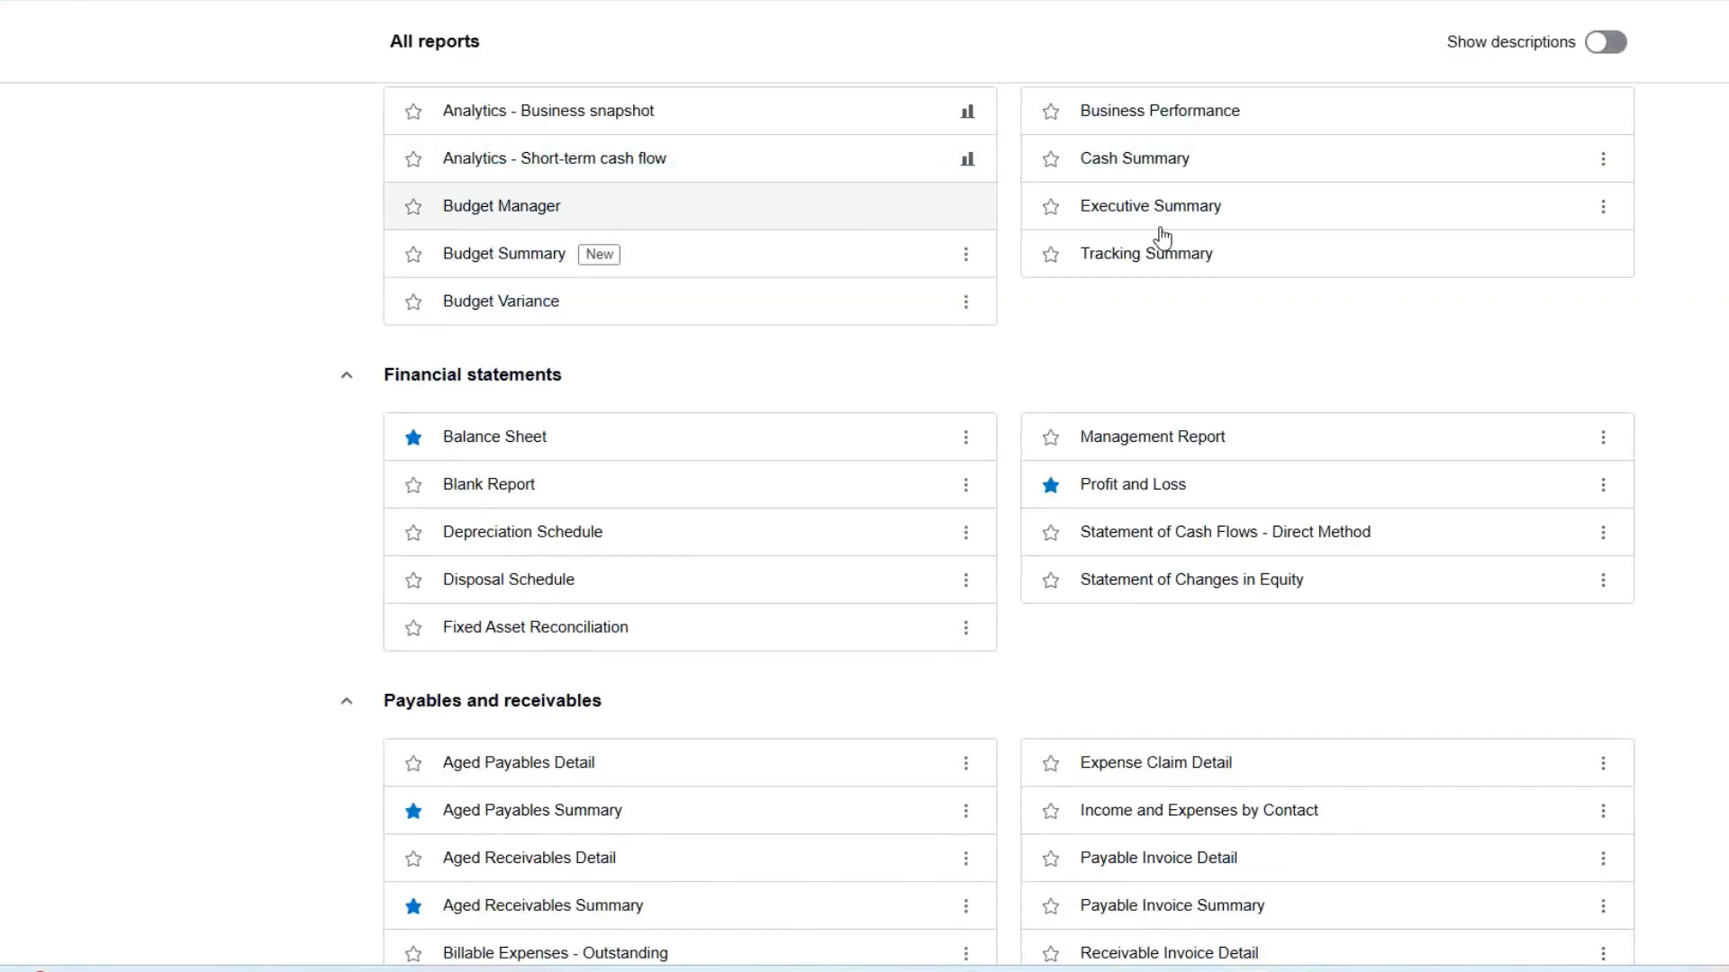
{"action": "scroll", "scroll_direction": "down", "scroll_amount": 3}
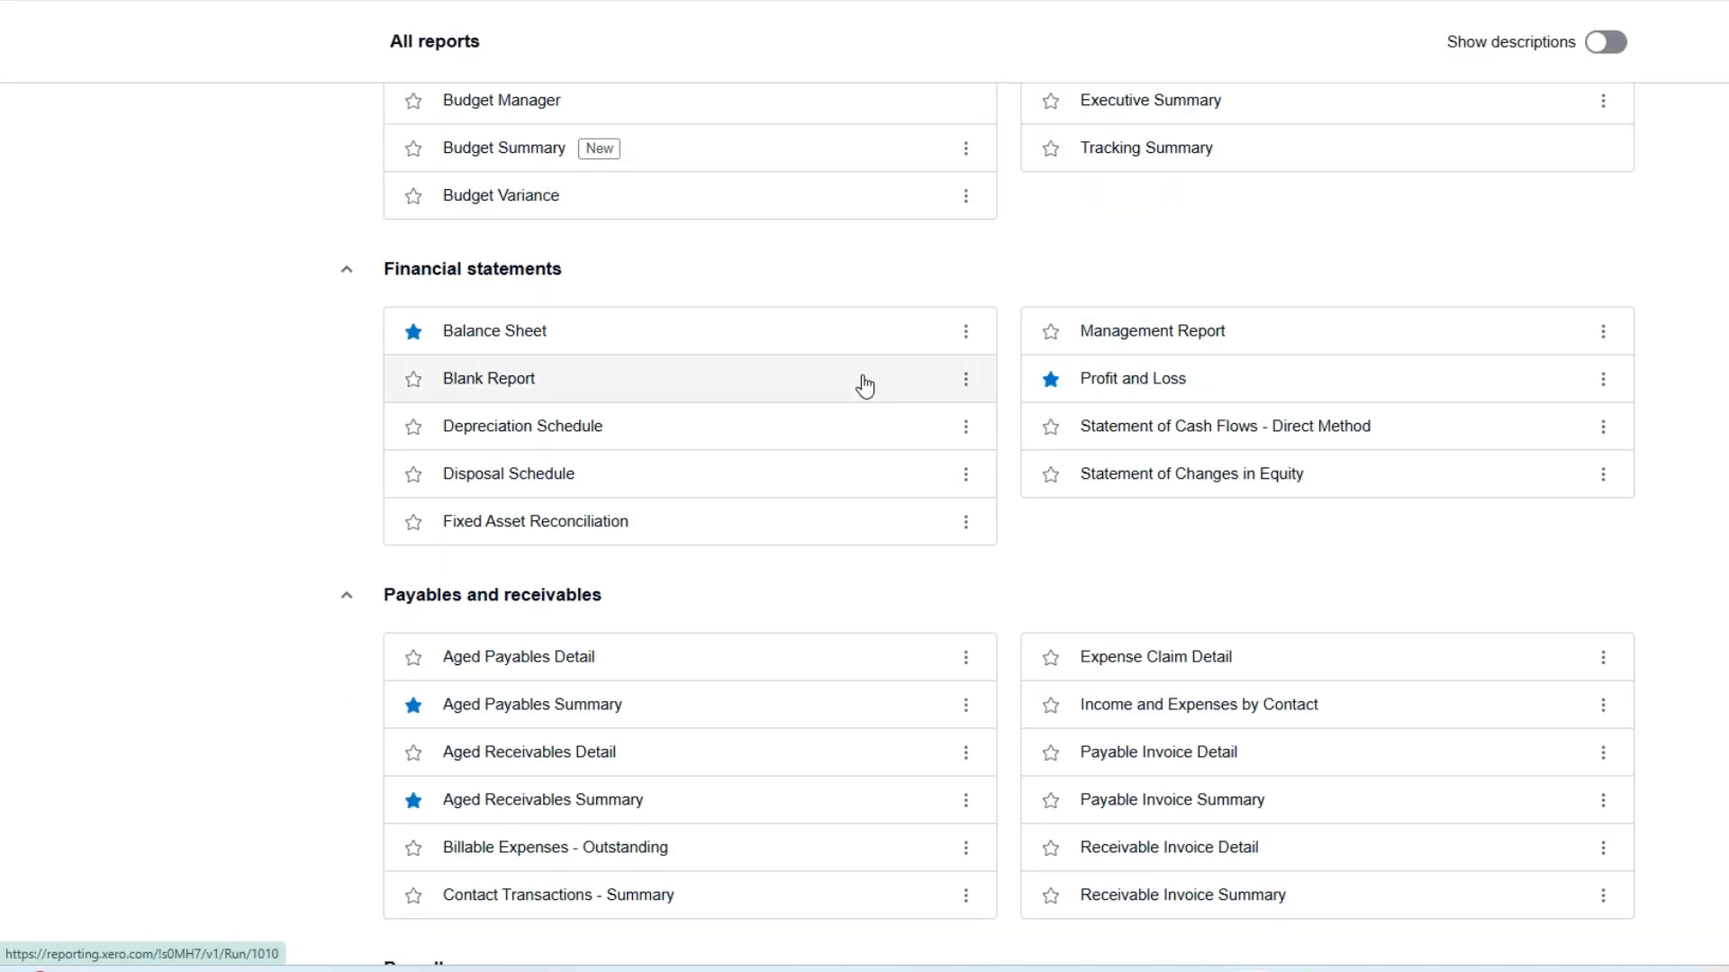
{"action": "scroll", "scroll_direction": "down", "scroll_amount": 3}
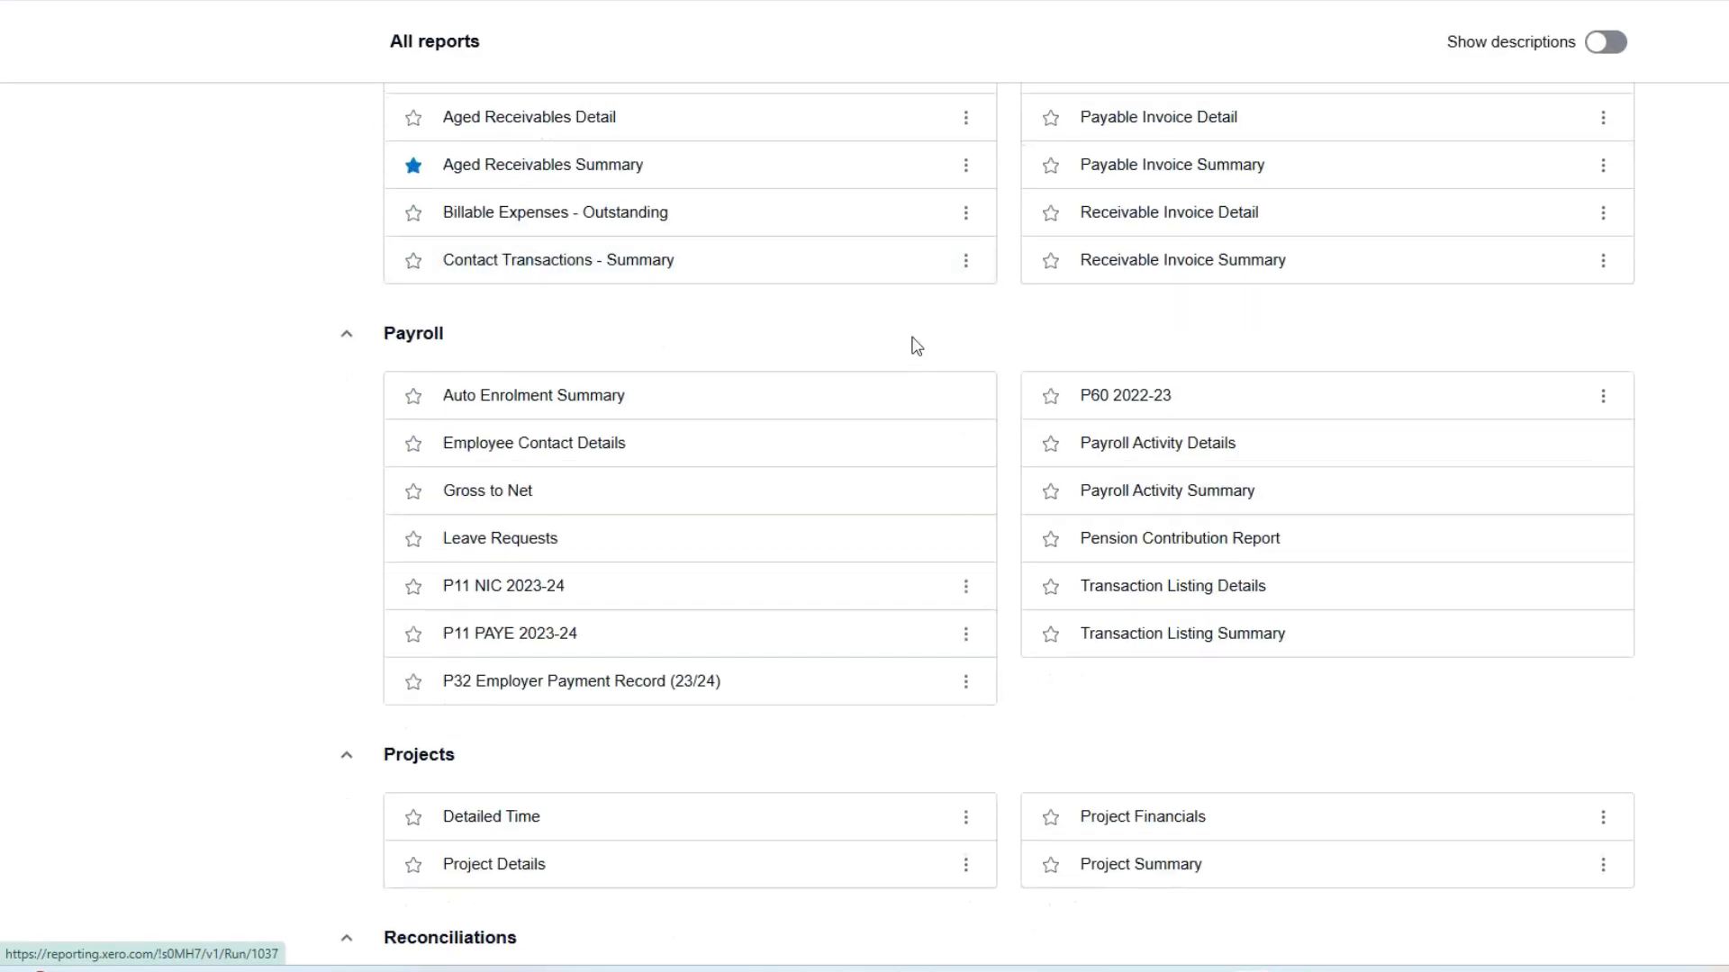
{"action": "scroll", "scroll_direction": "down", "scroll_amount": 3}
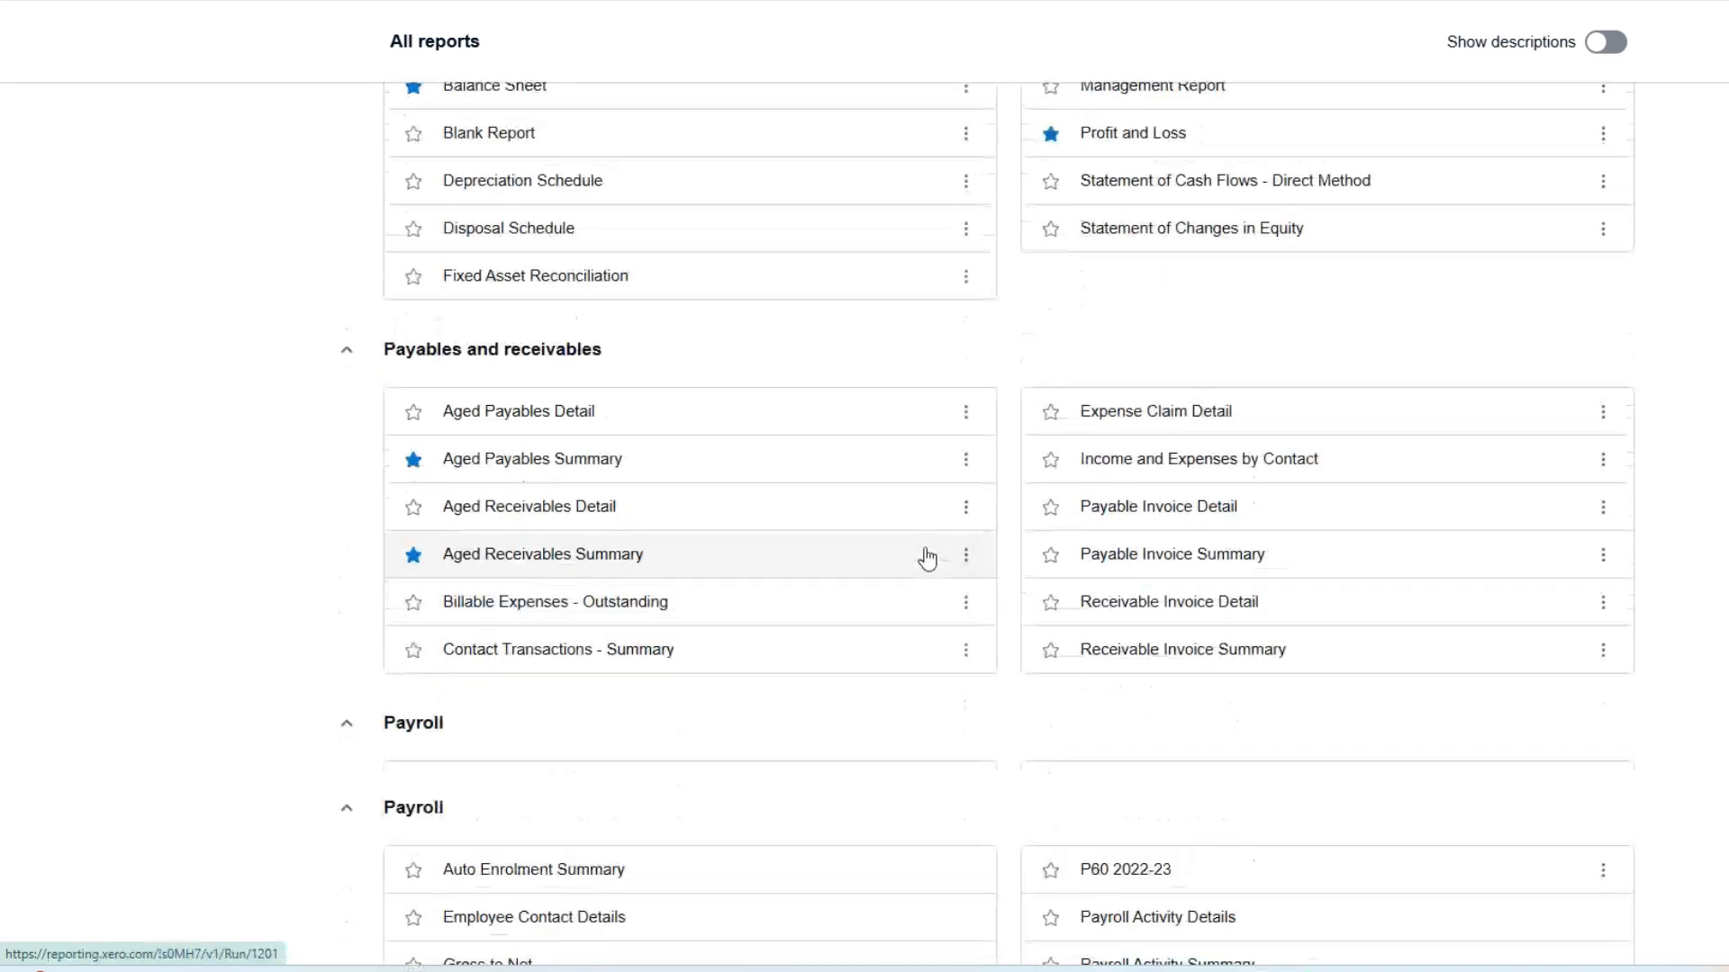
{"action": "left_click", "coordinate": [497, 85]}
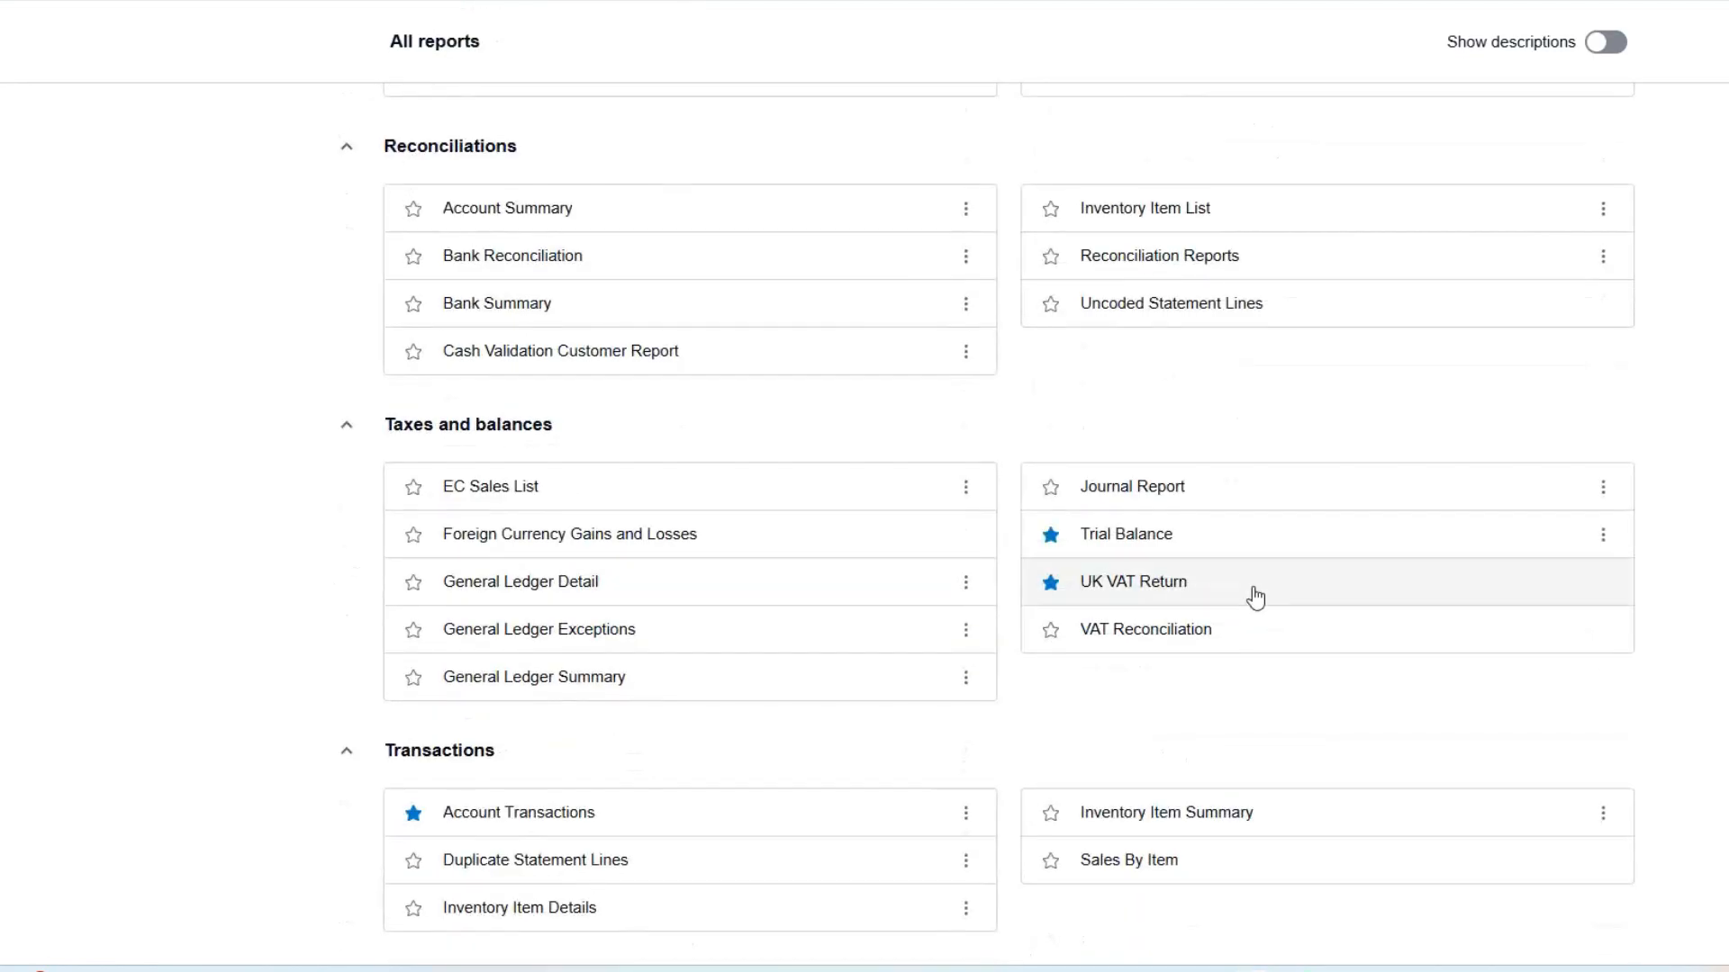
{"action": "left_click", "coordinate": [1125, 533]}
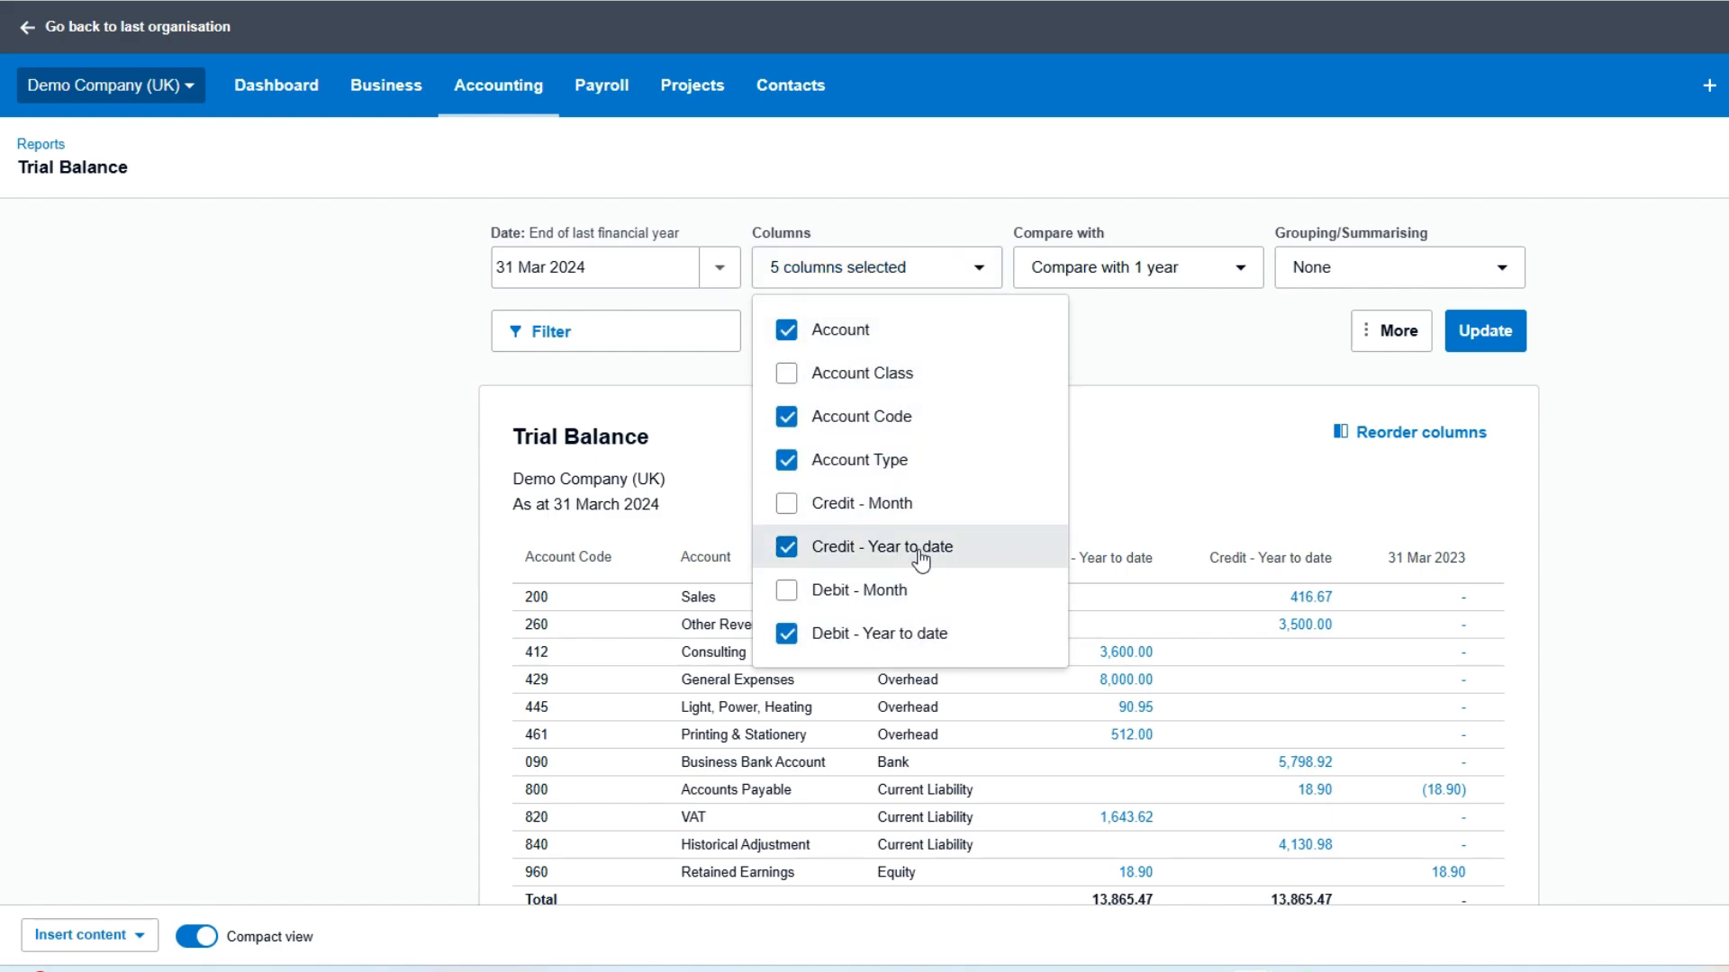
Add Debit - Month and Credit - Month columns beside the year-to-date figures.
{"action": "left_click", "coordinate": [787, 503]}
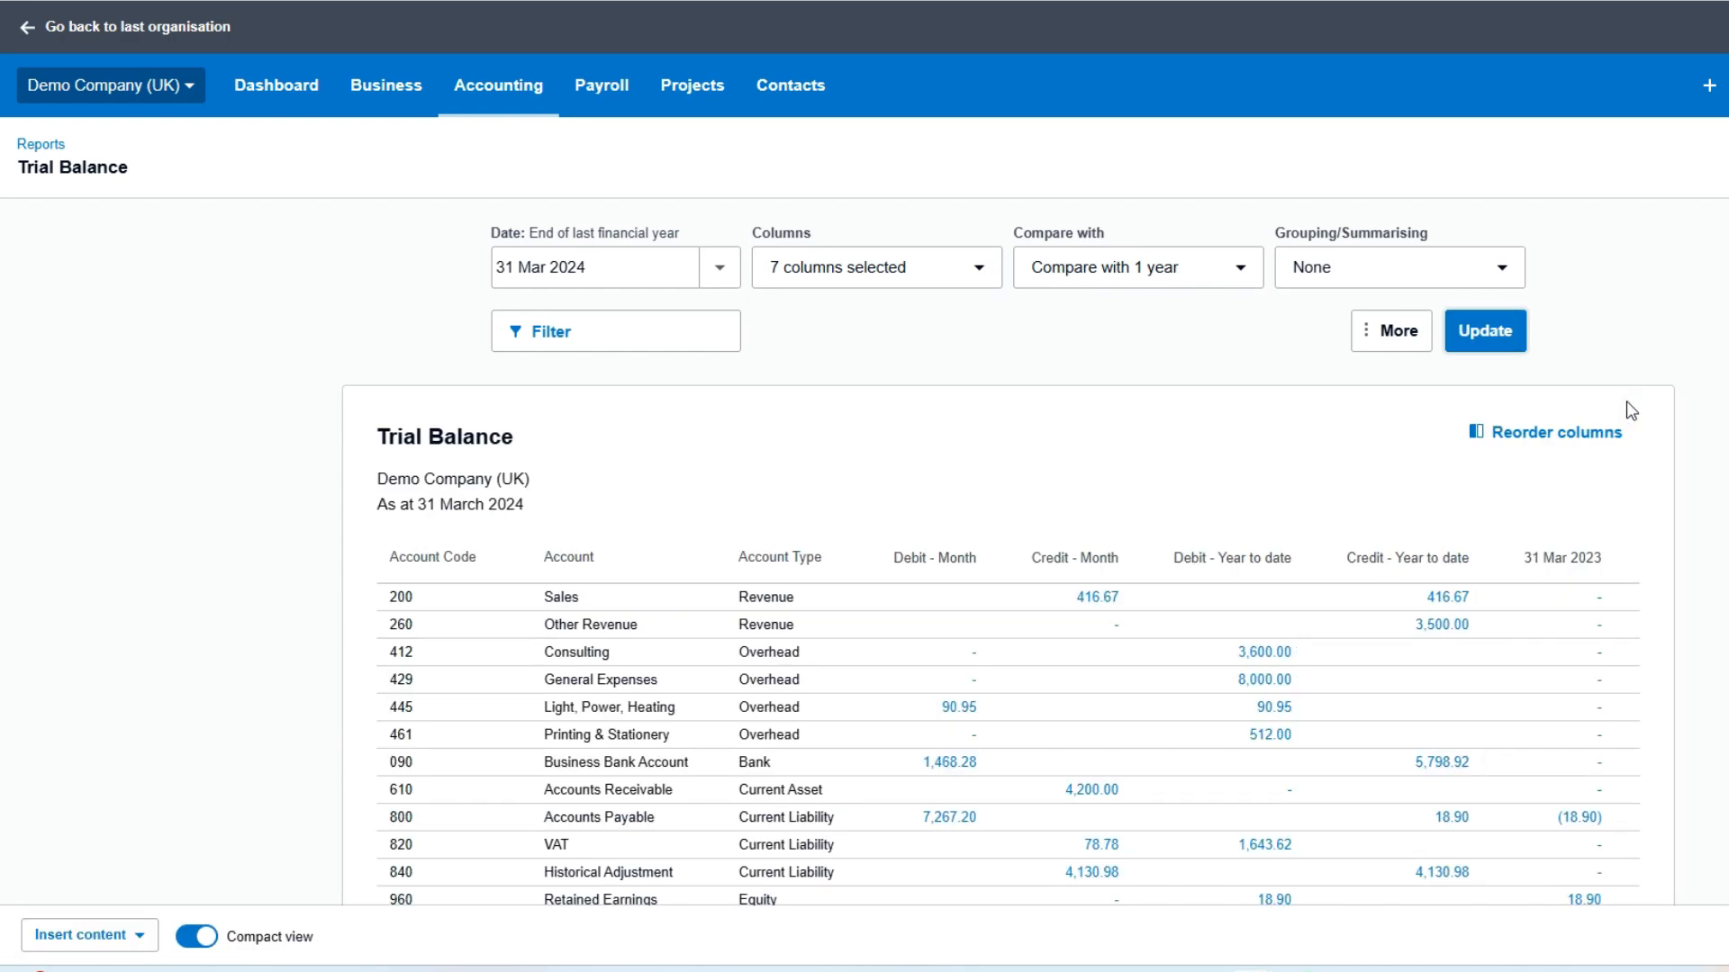
{"action": "scroll", "scroll_direction": "down", "scroll_amount": 3}
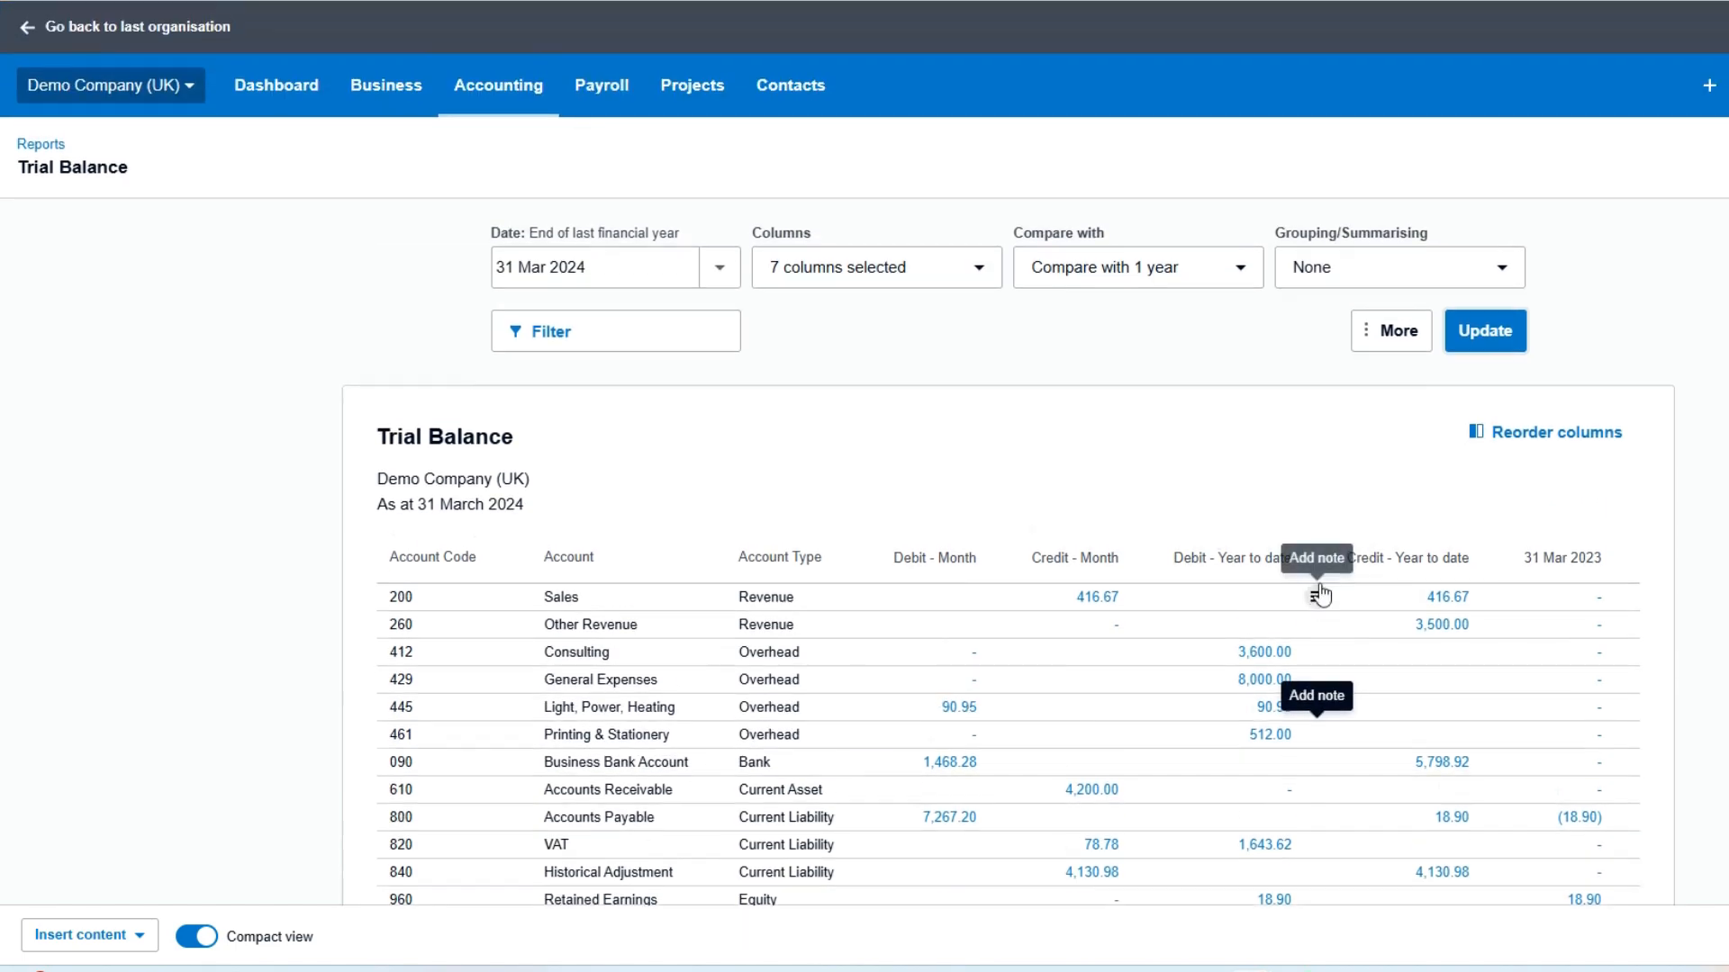
{"action": "left_click", "coordinate": [1136, 267]}
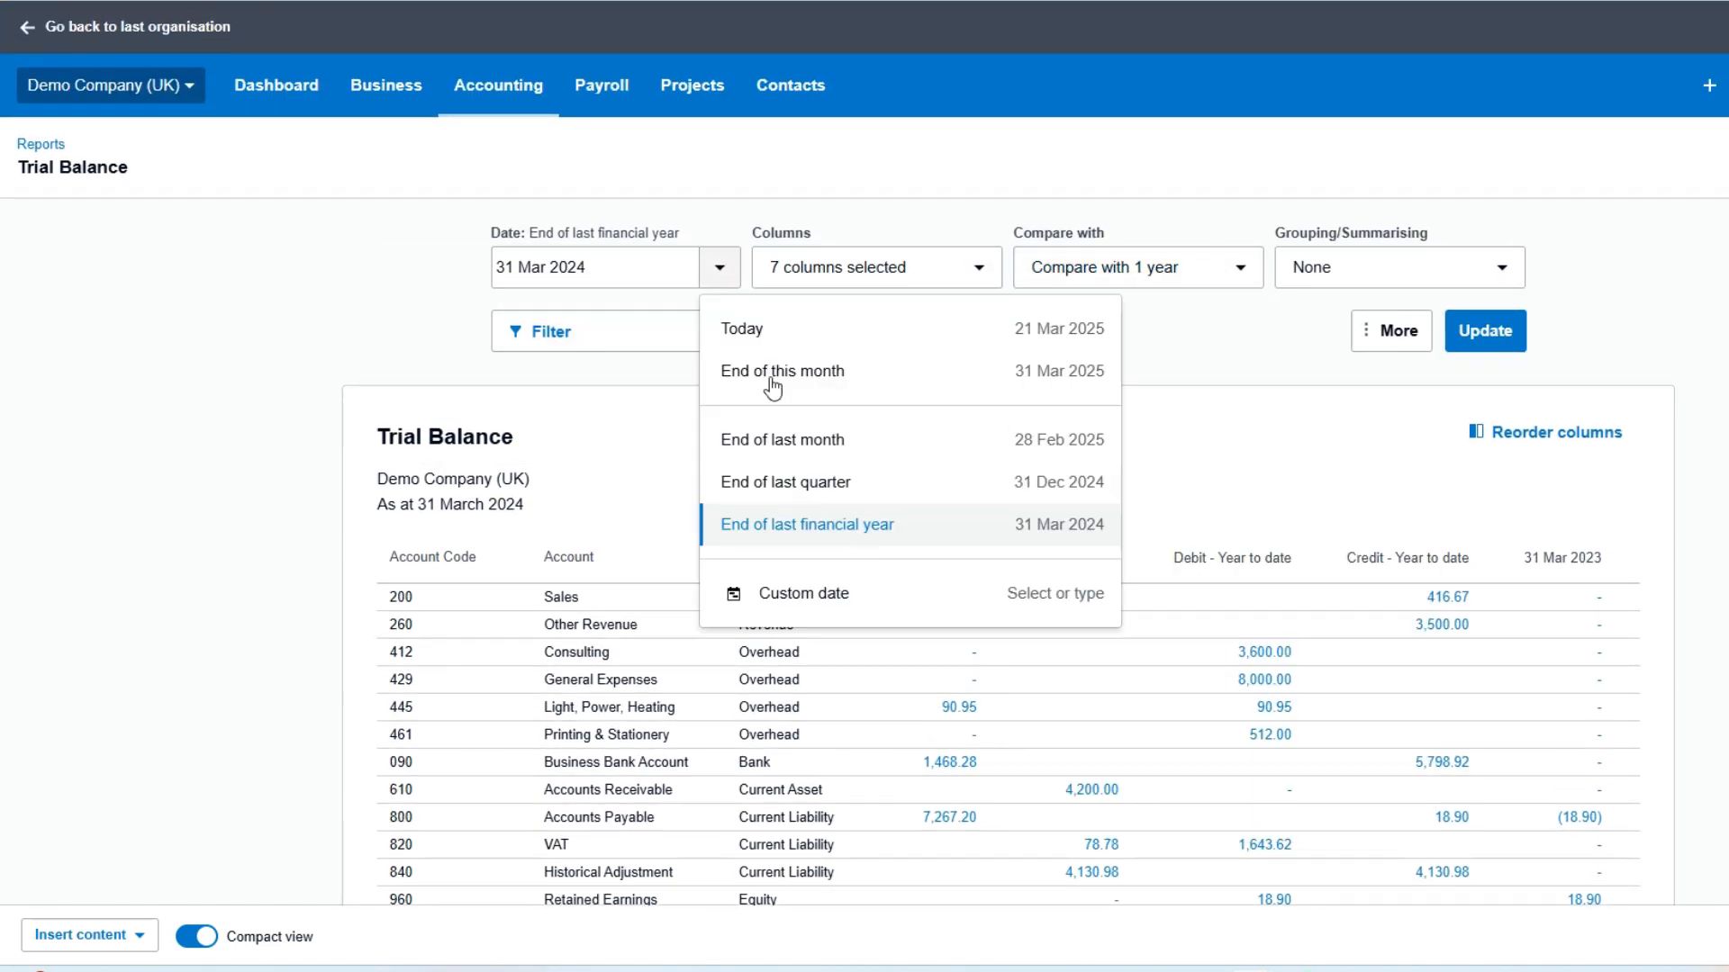
{"action": "mouse_move", "coordinate": [803, 337]}
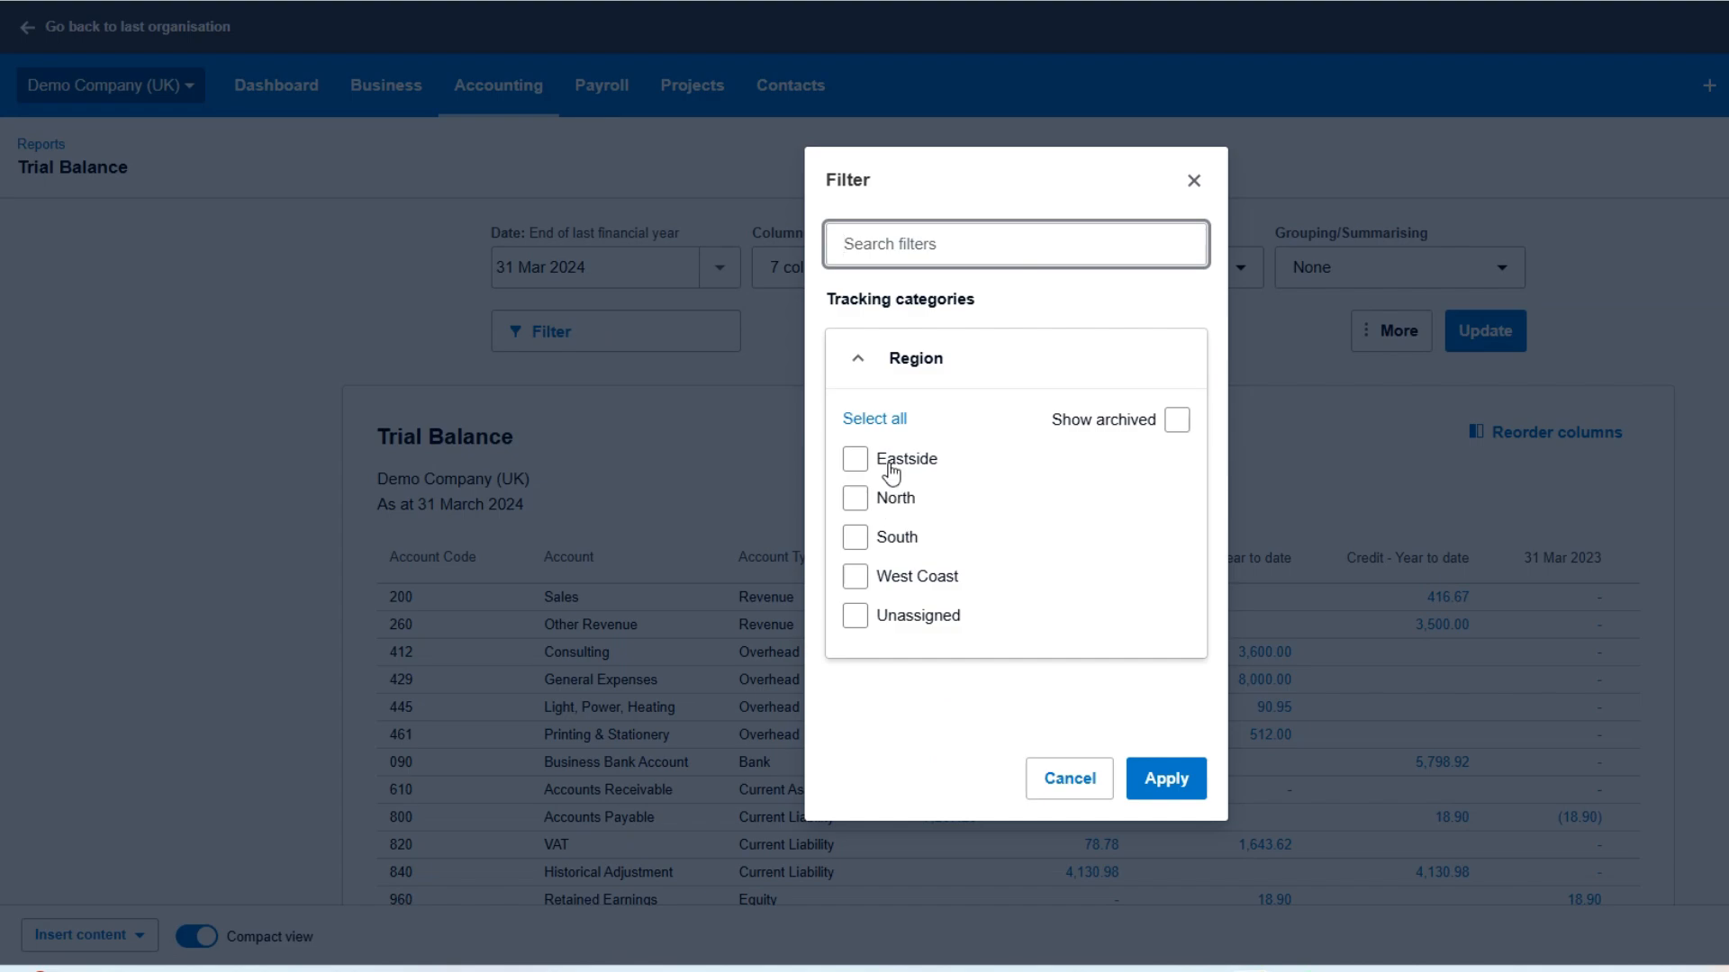
{"action": "mouse_move", "coordinate": [898, 476]}
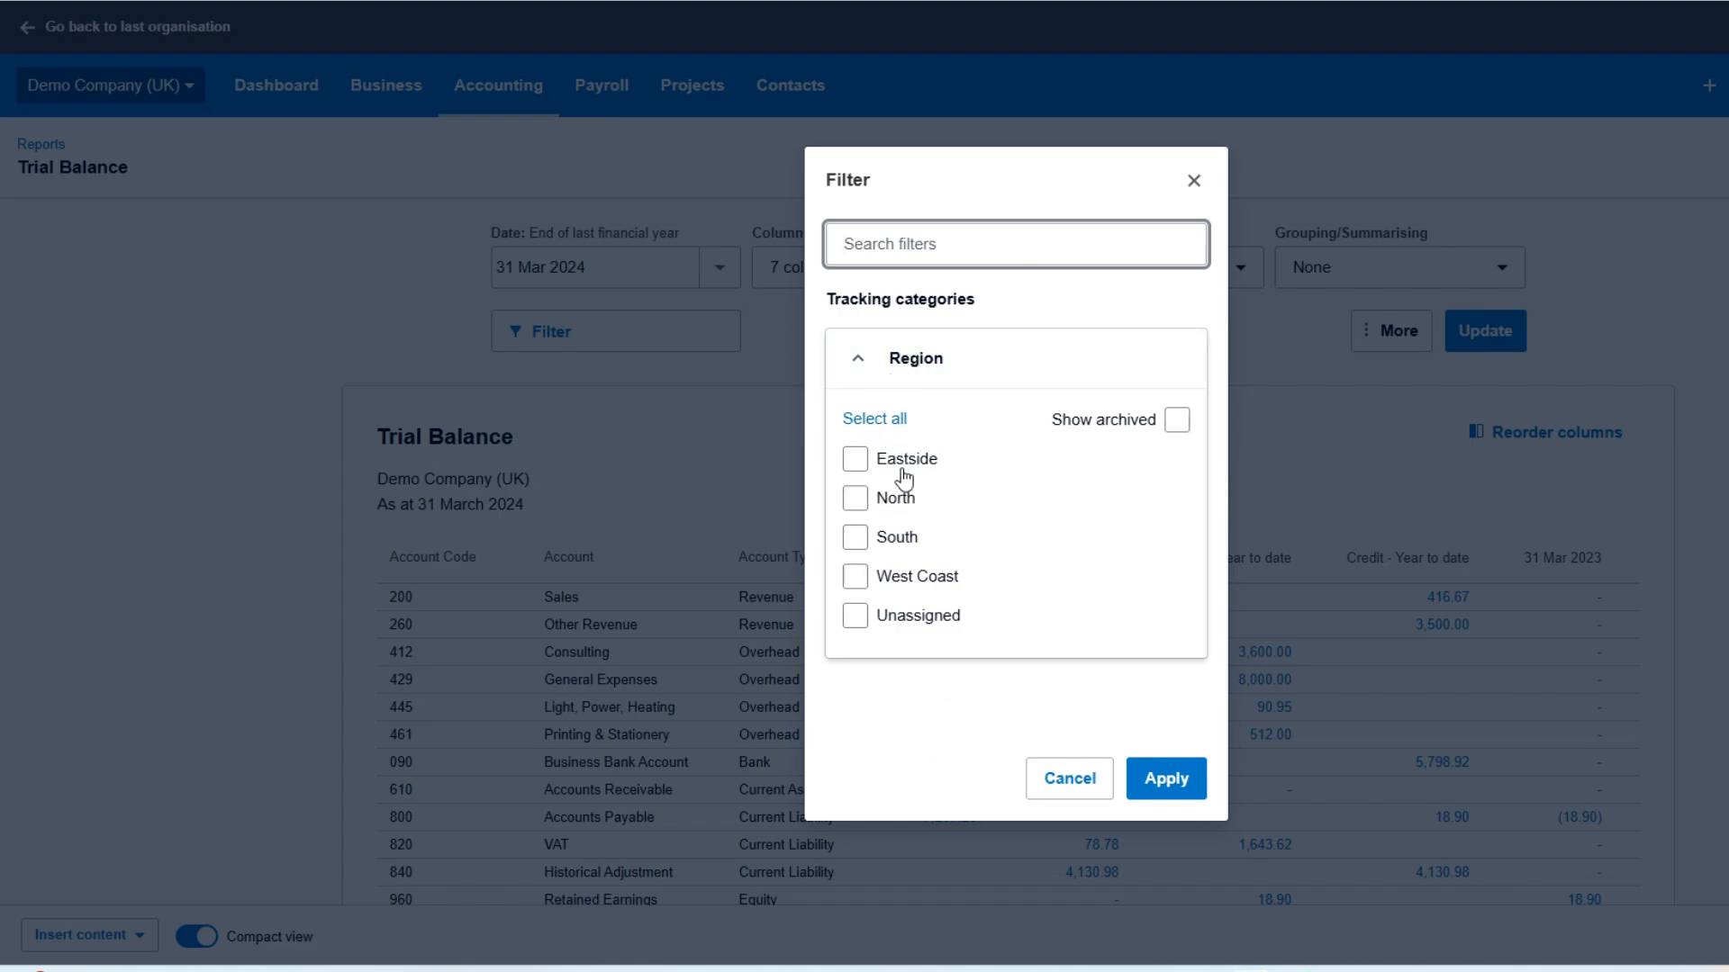
Filter the report to the Eastside and North regions, showing four accounts totalling 4,200.00.
{"action": "left_click", "coordinate": [1165, 778]}
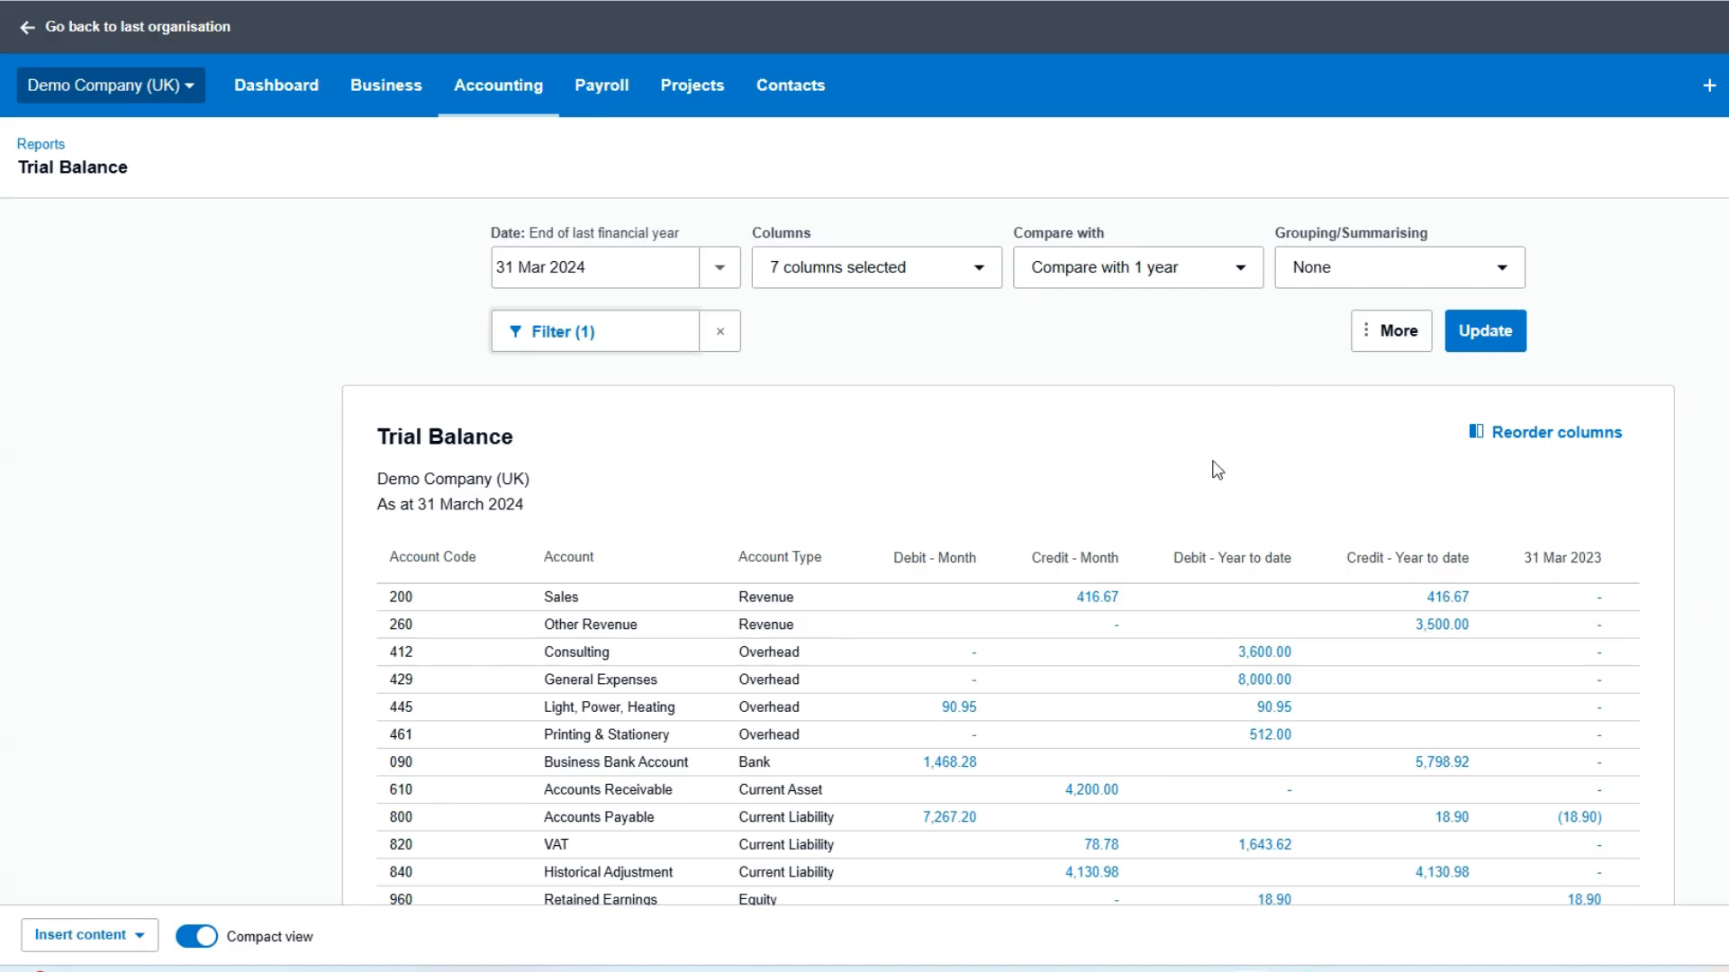
{"action": "left_click", "coordinate": [1483, 332]}
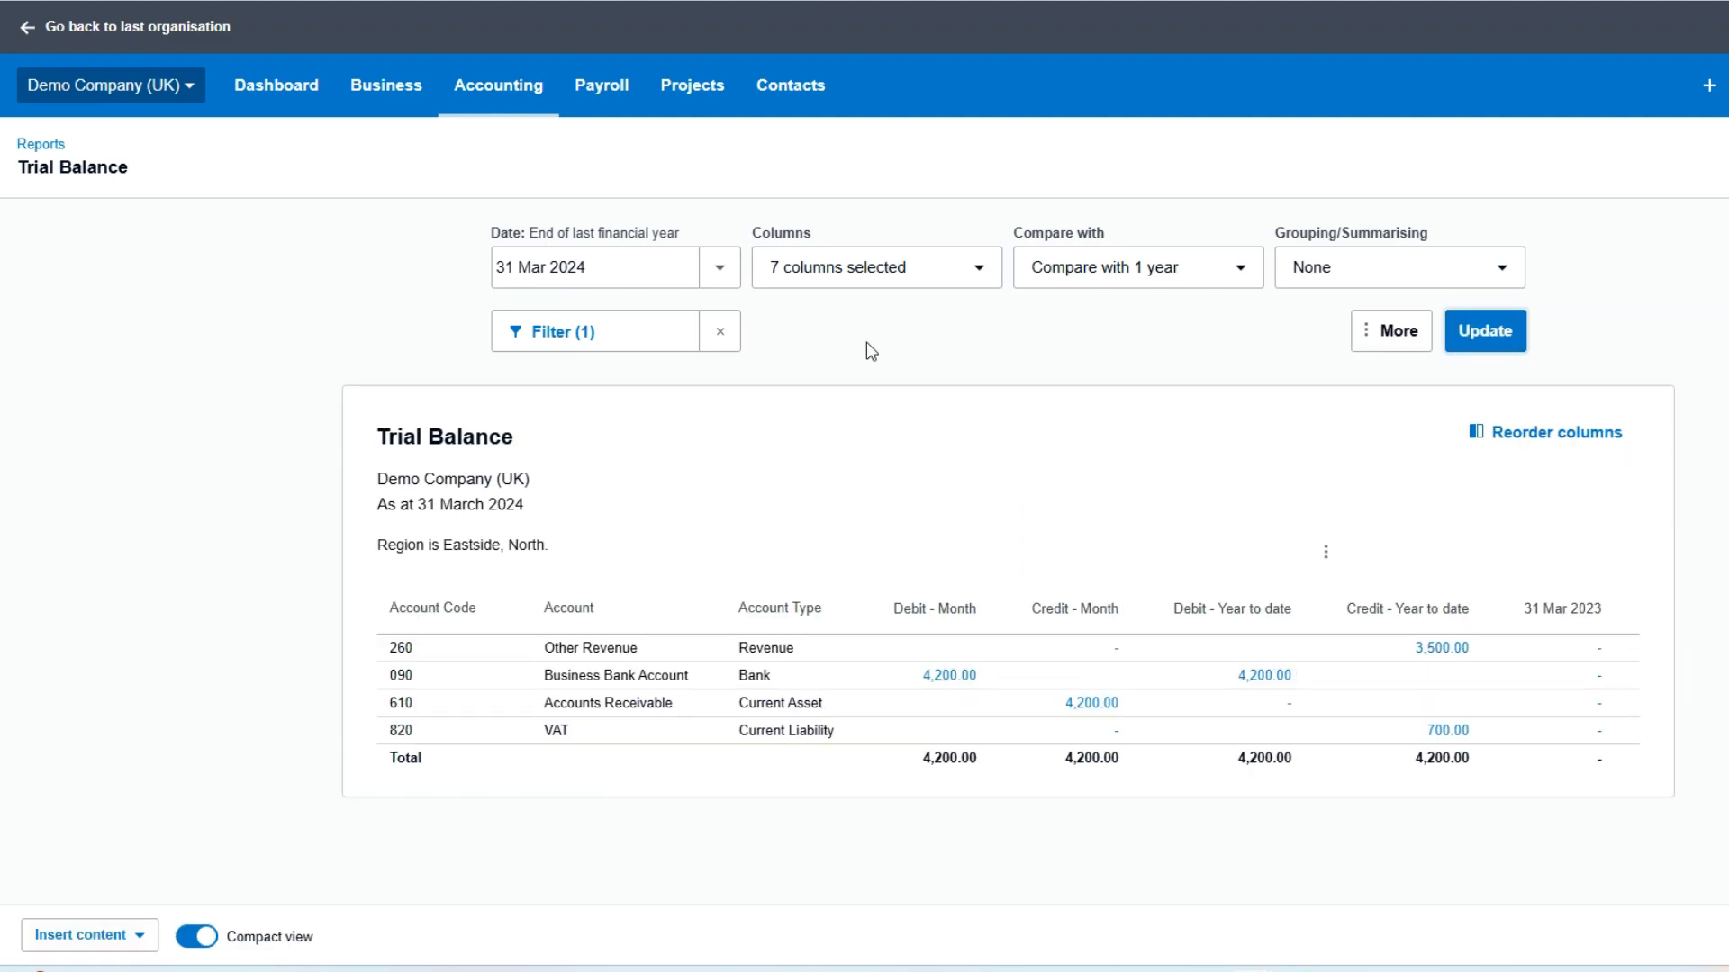
{"action": "mouse_move", "coordinate": [1066, 562]}
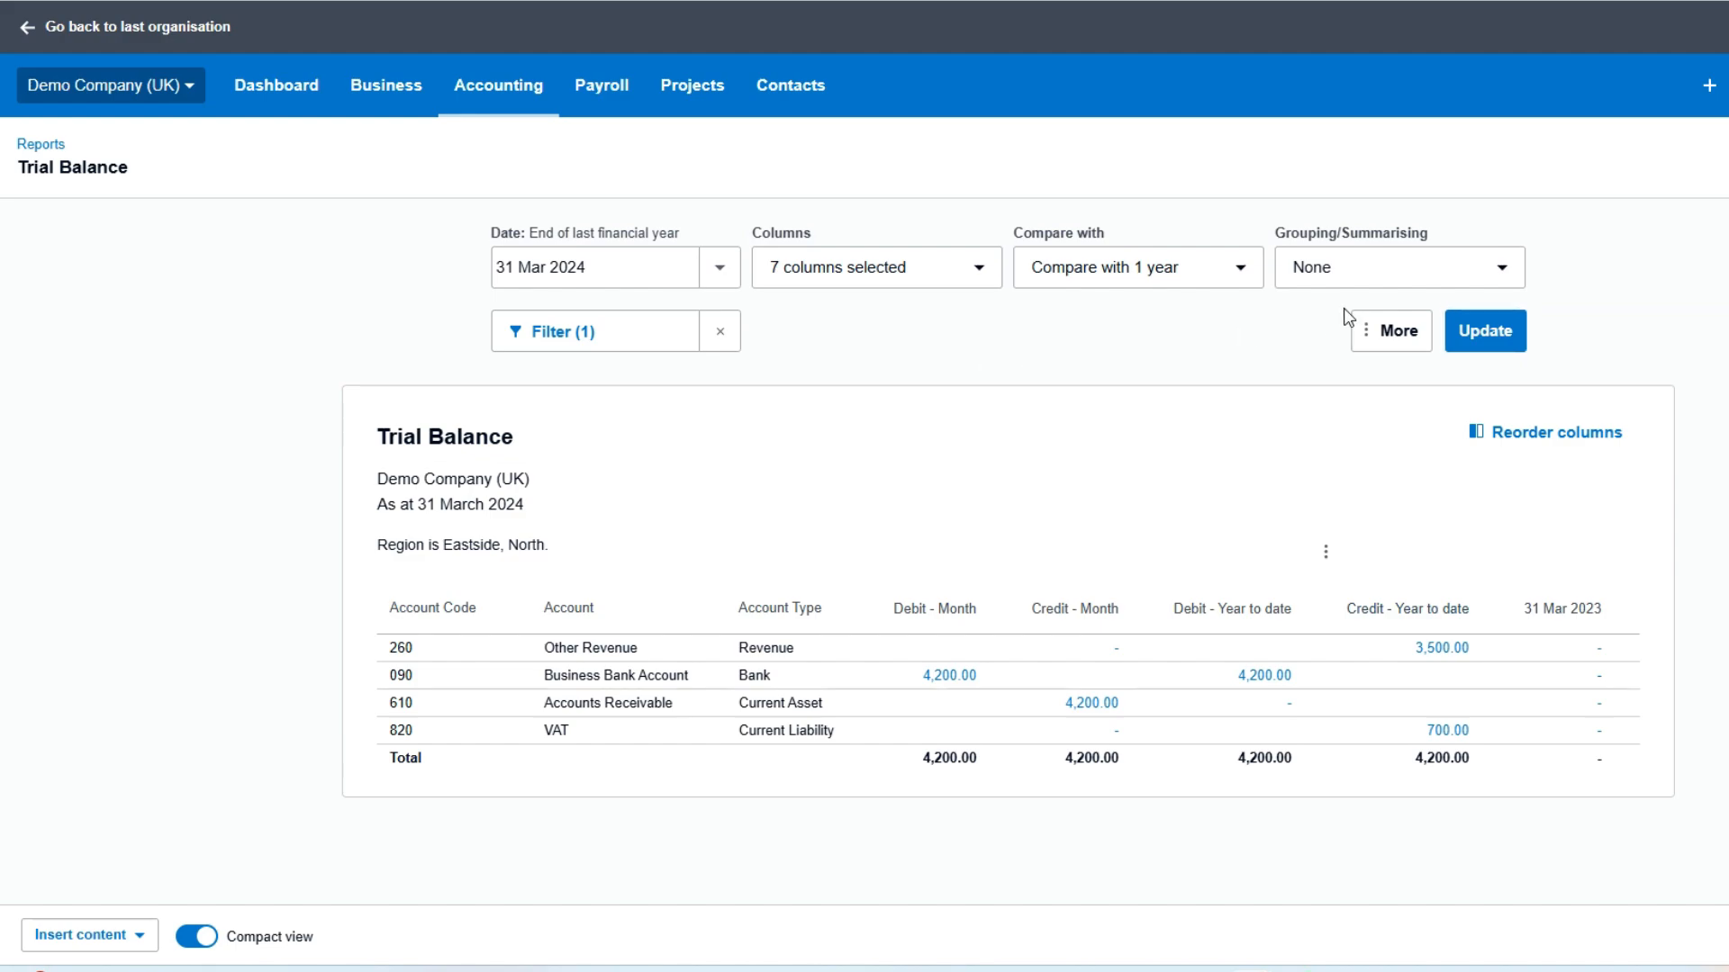
{"action": "mouse_move", "coordinate": [941, 382]}
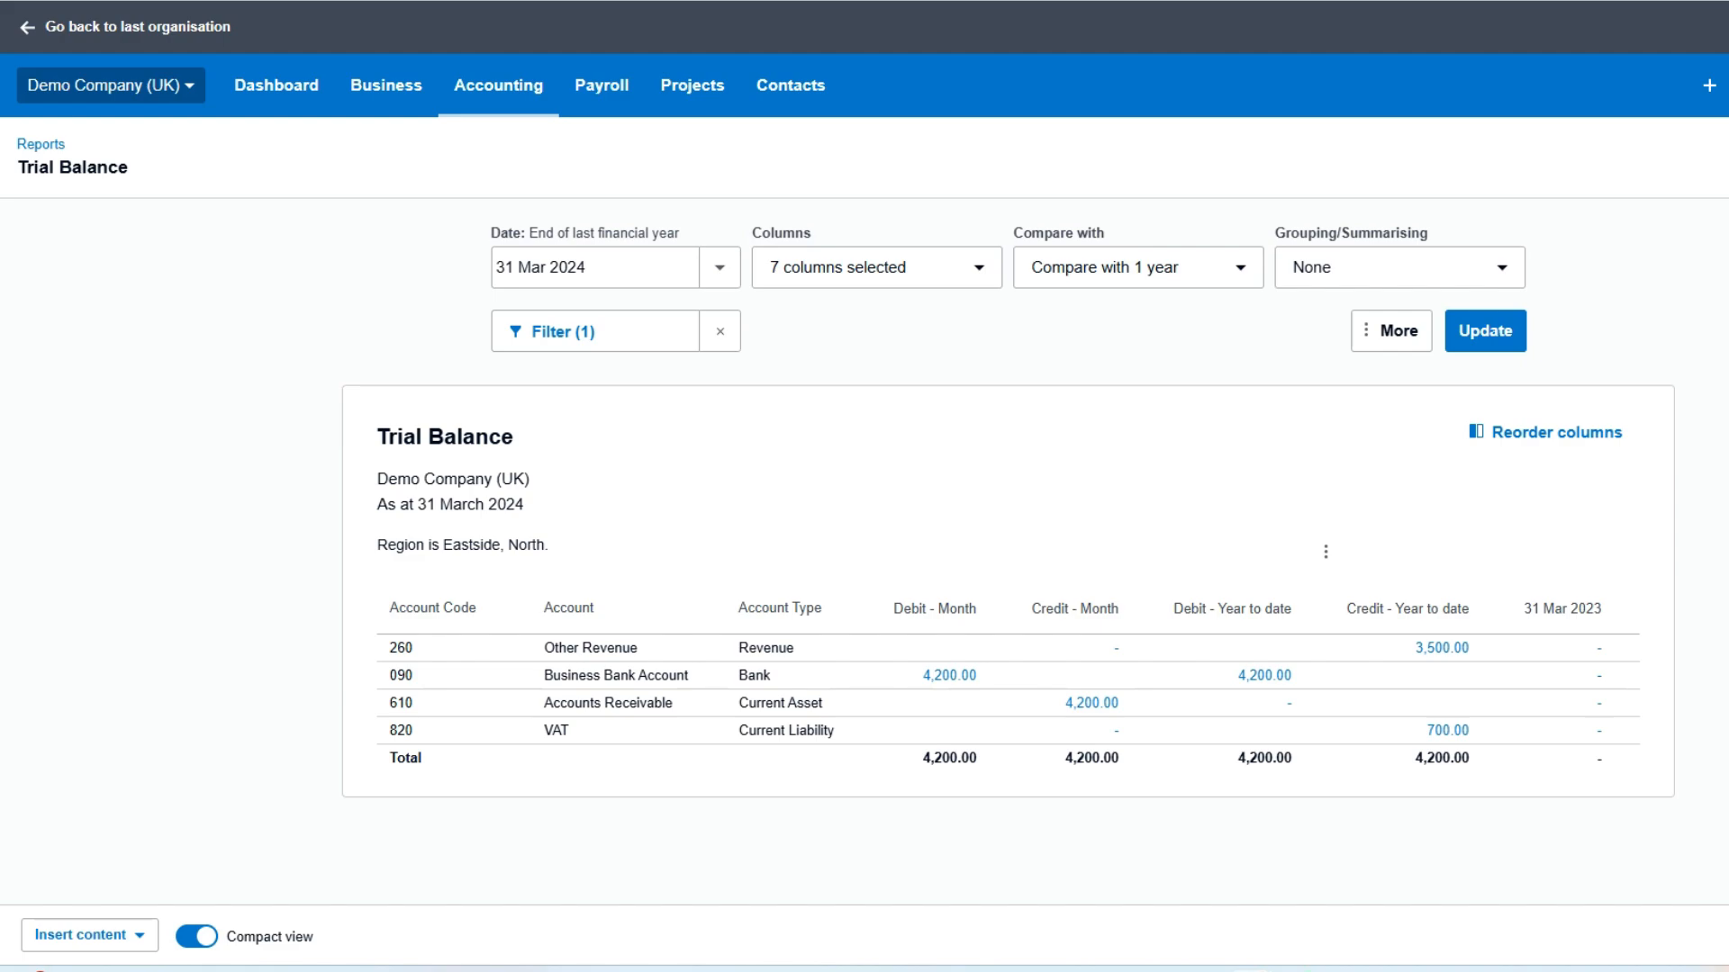
List the export formats: PDF, Styled PDF, Excel and Google Sheets.
{"action": "left_click", "coordinate": [1641, 936]}
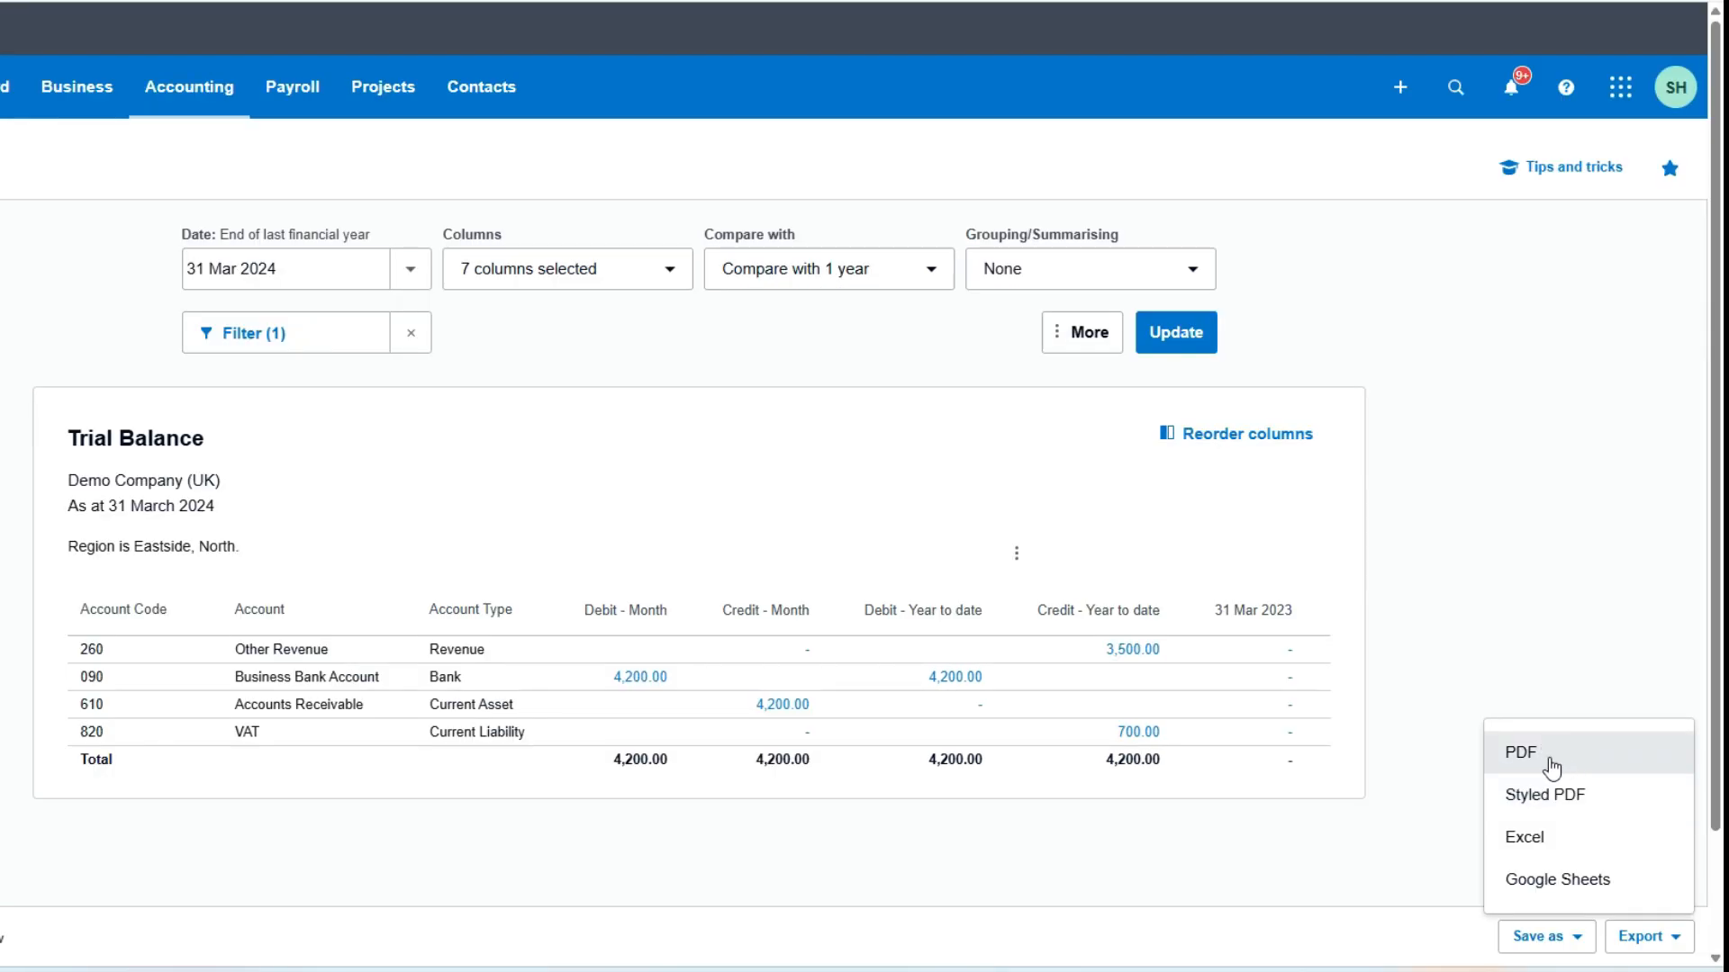
{"action": "mouse_move", "coordinate": [1543, 794]}
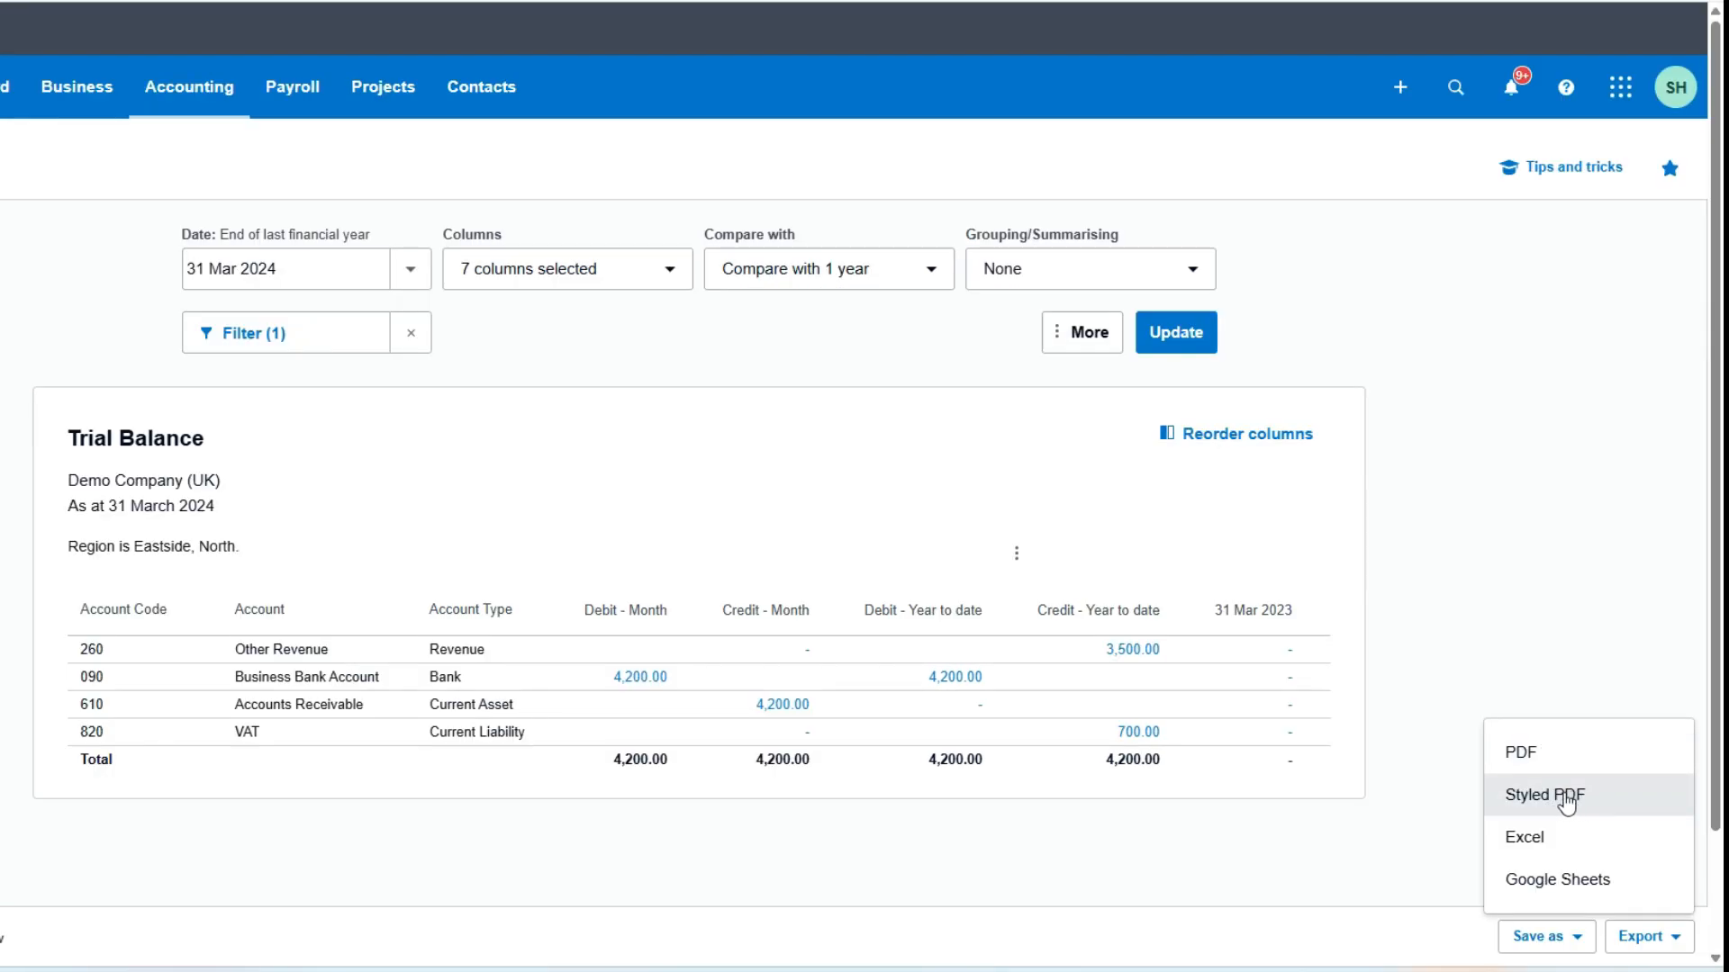
{"action": "mouse_move", "coordinate": [1525, 837]}
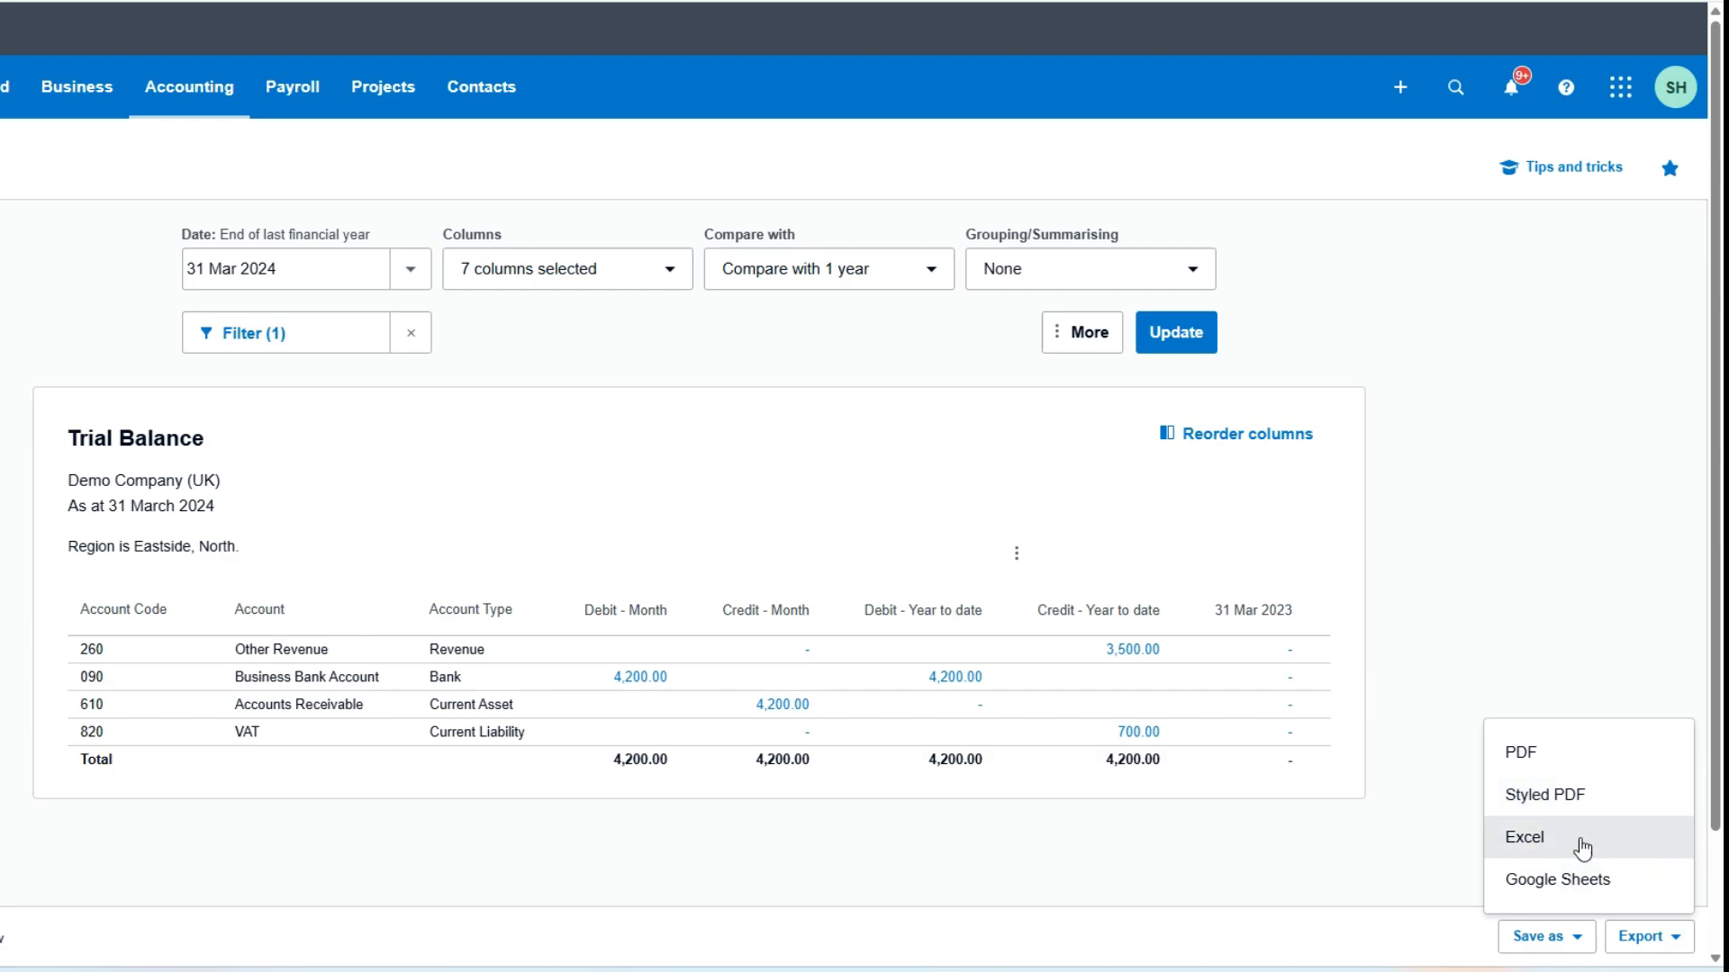
{"action": "mouse_move", "coordinate": [1570, 884]}
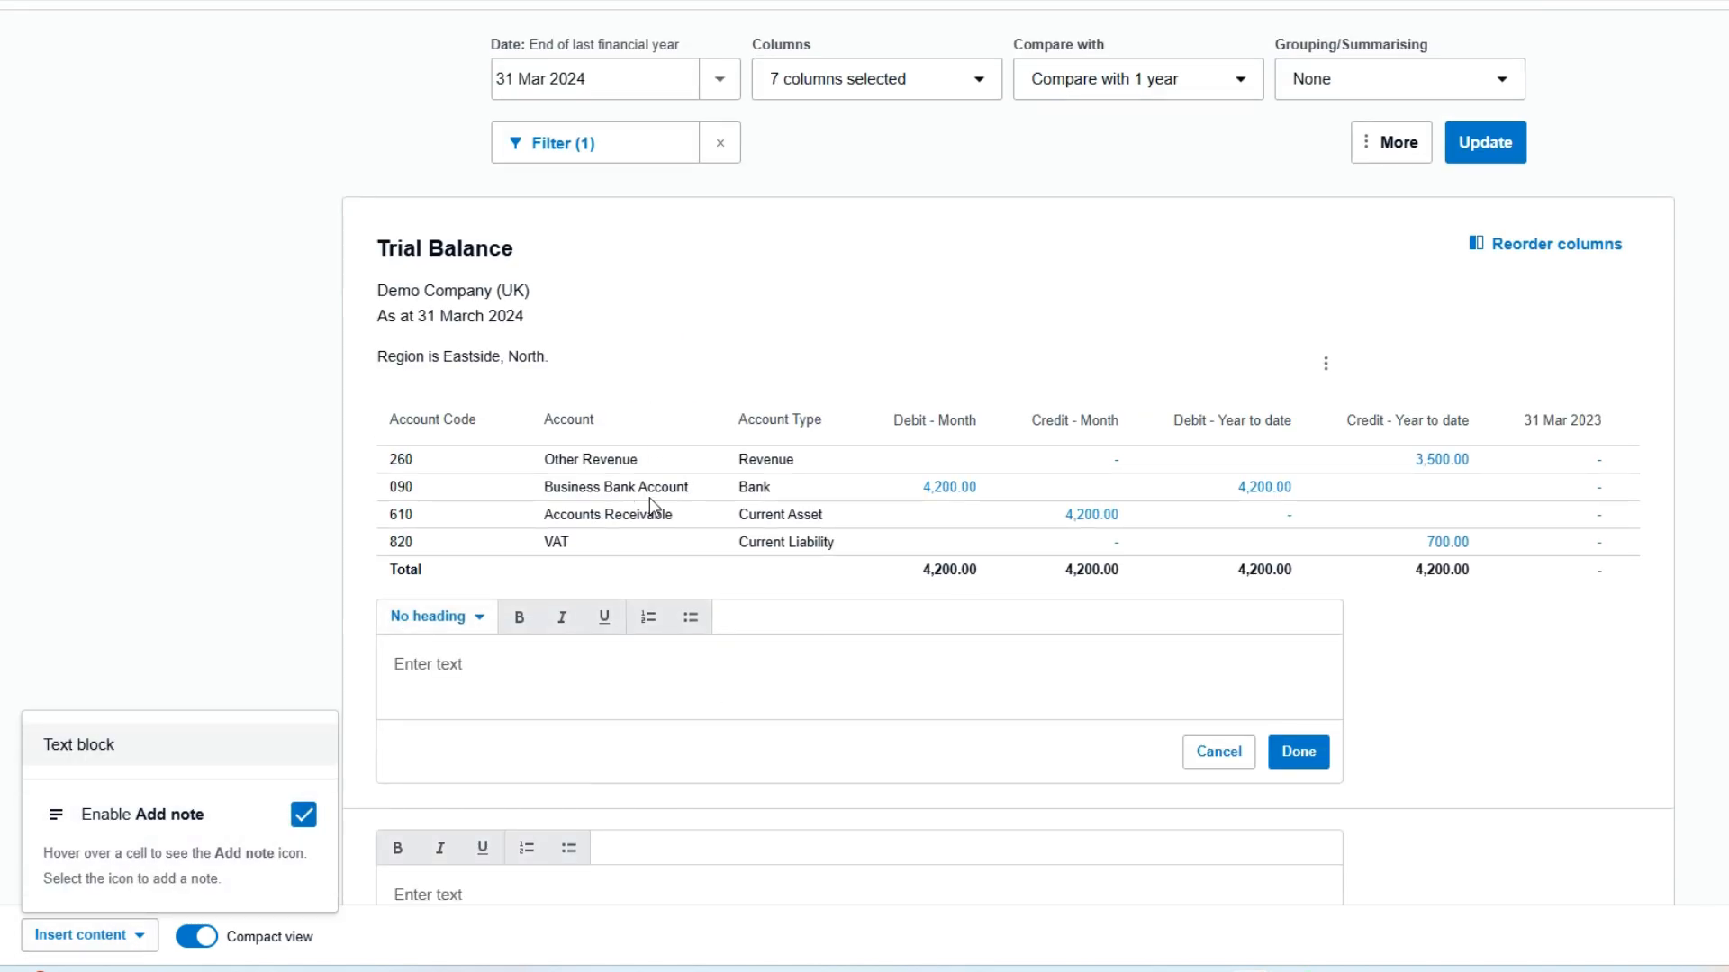
Attach numbered note 1 to Accounts Receivable titled 'query gfwwioghehieghe'.
{"action": "left_click", "coordinate": [569, 420]}
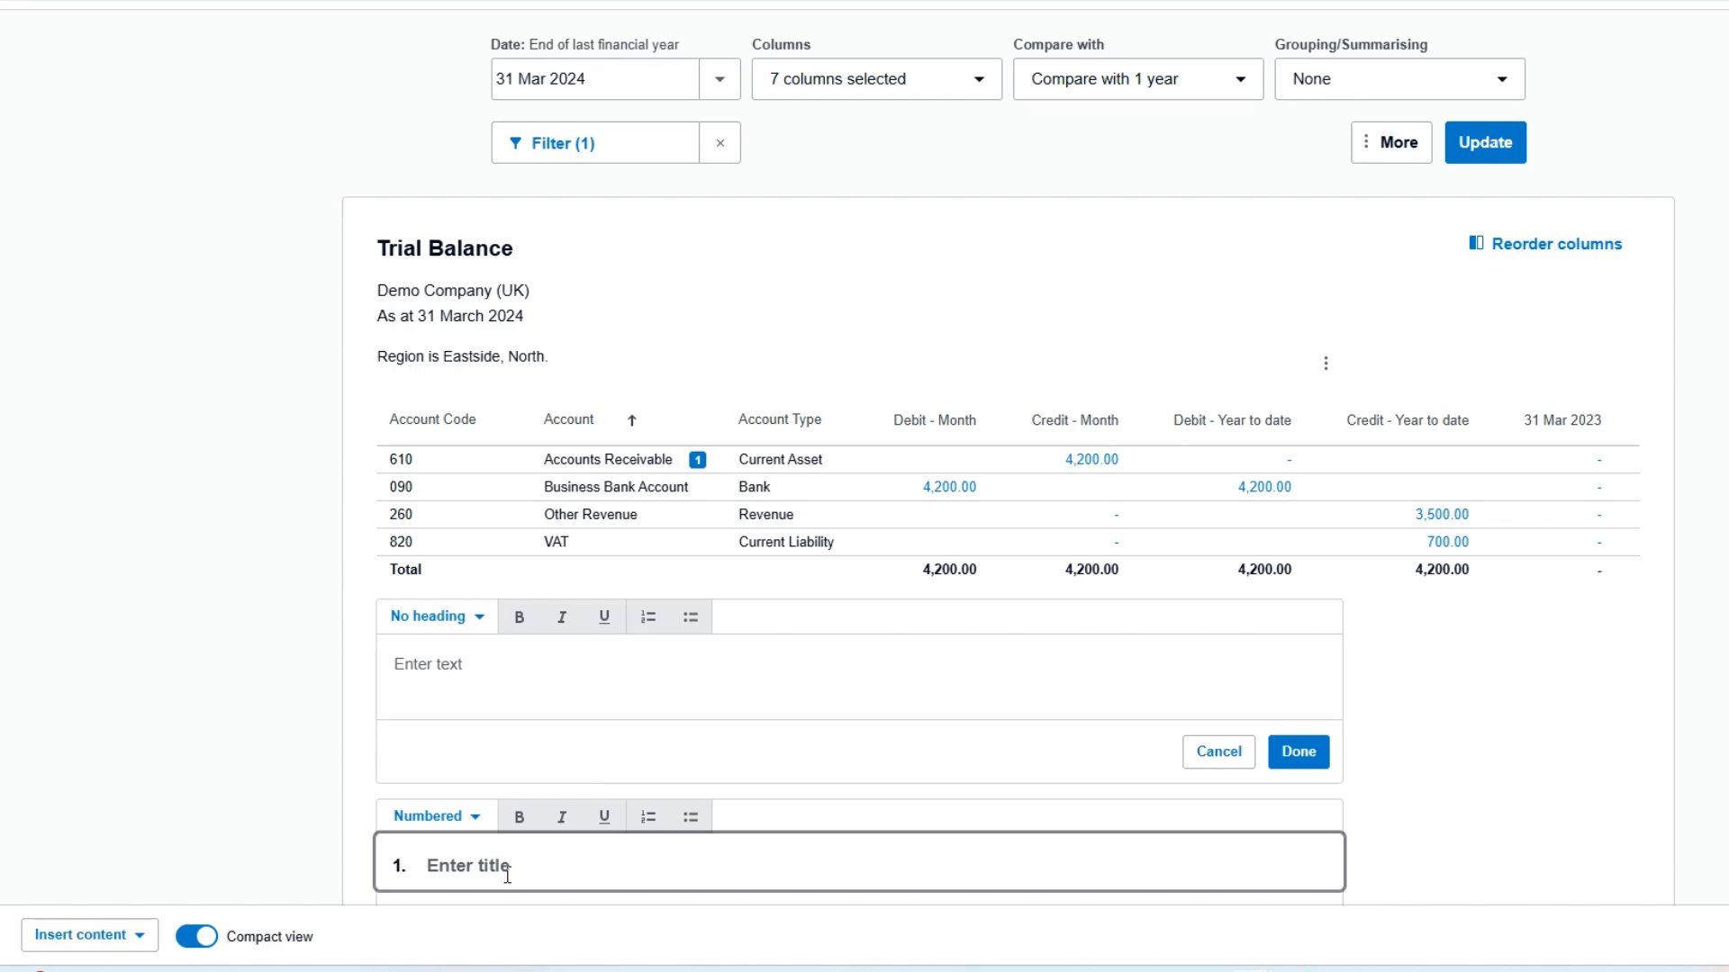
{"action": "type", "text": "query"}
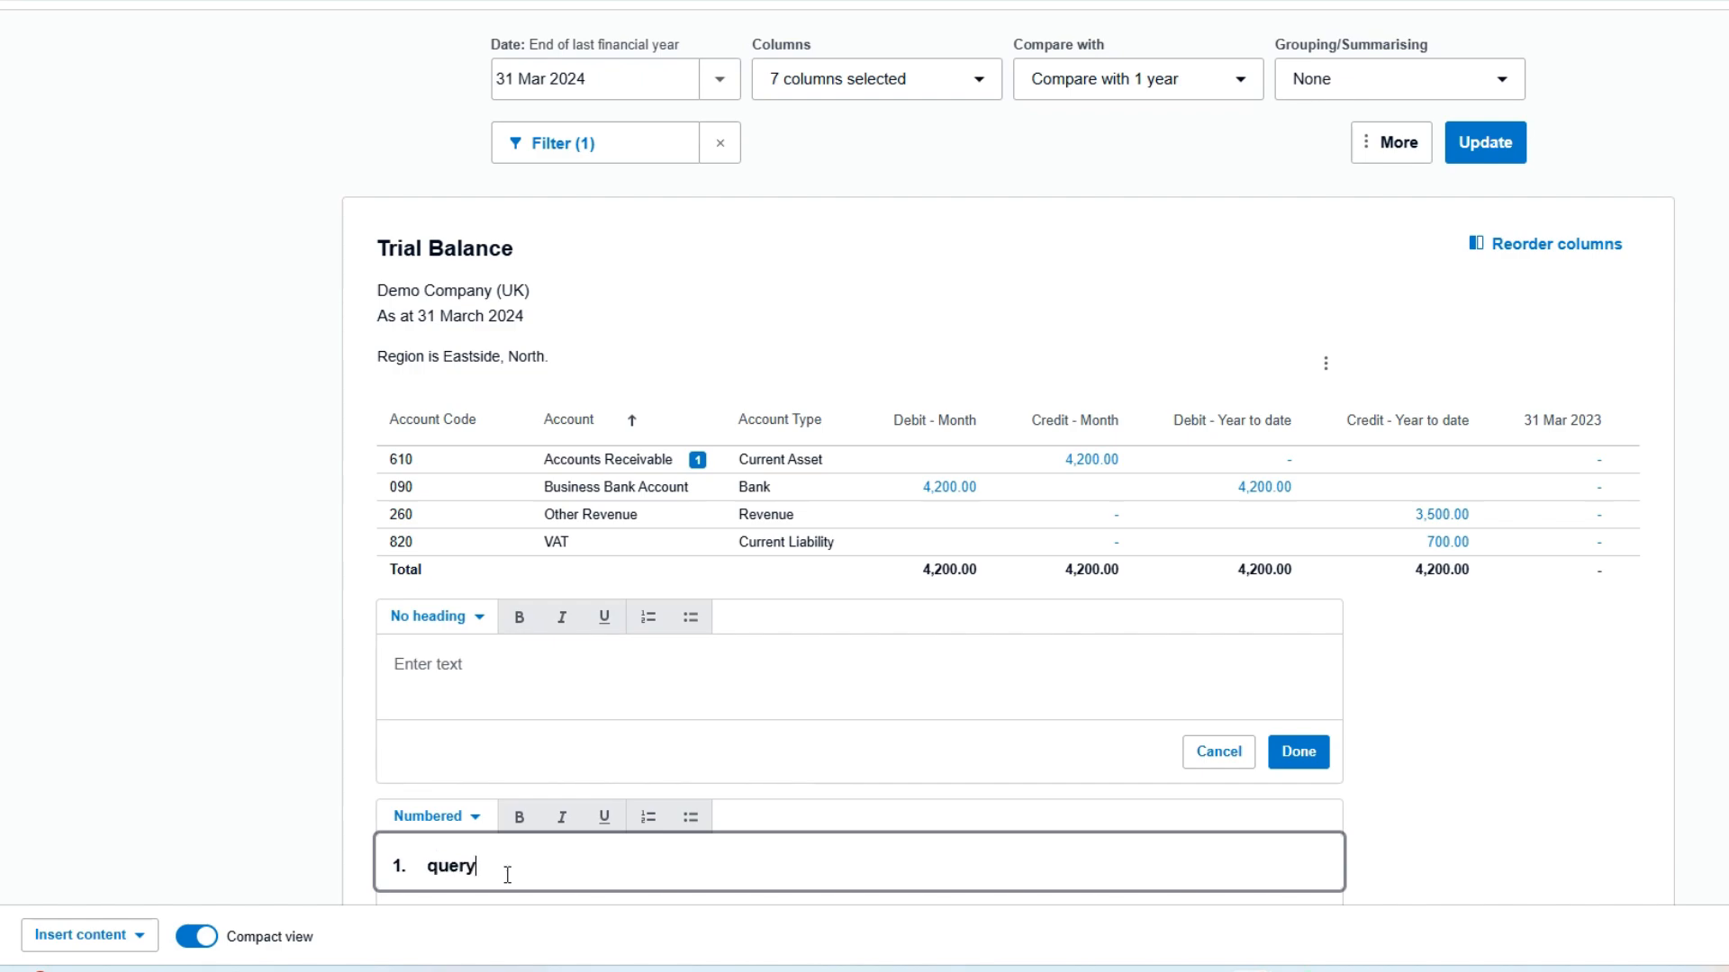
{"action": "type", "text": "gfwwioghehieghe"}
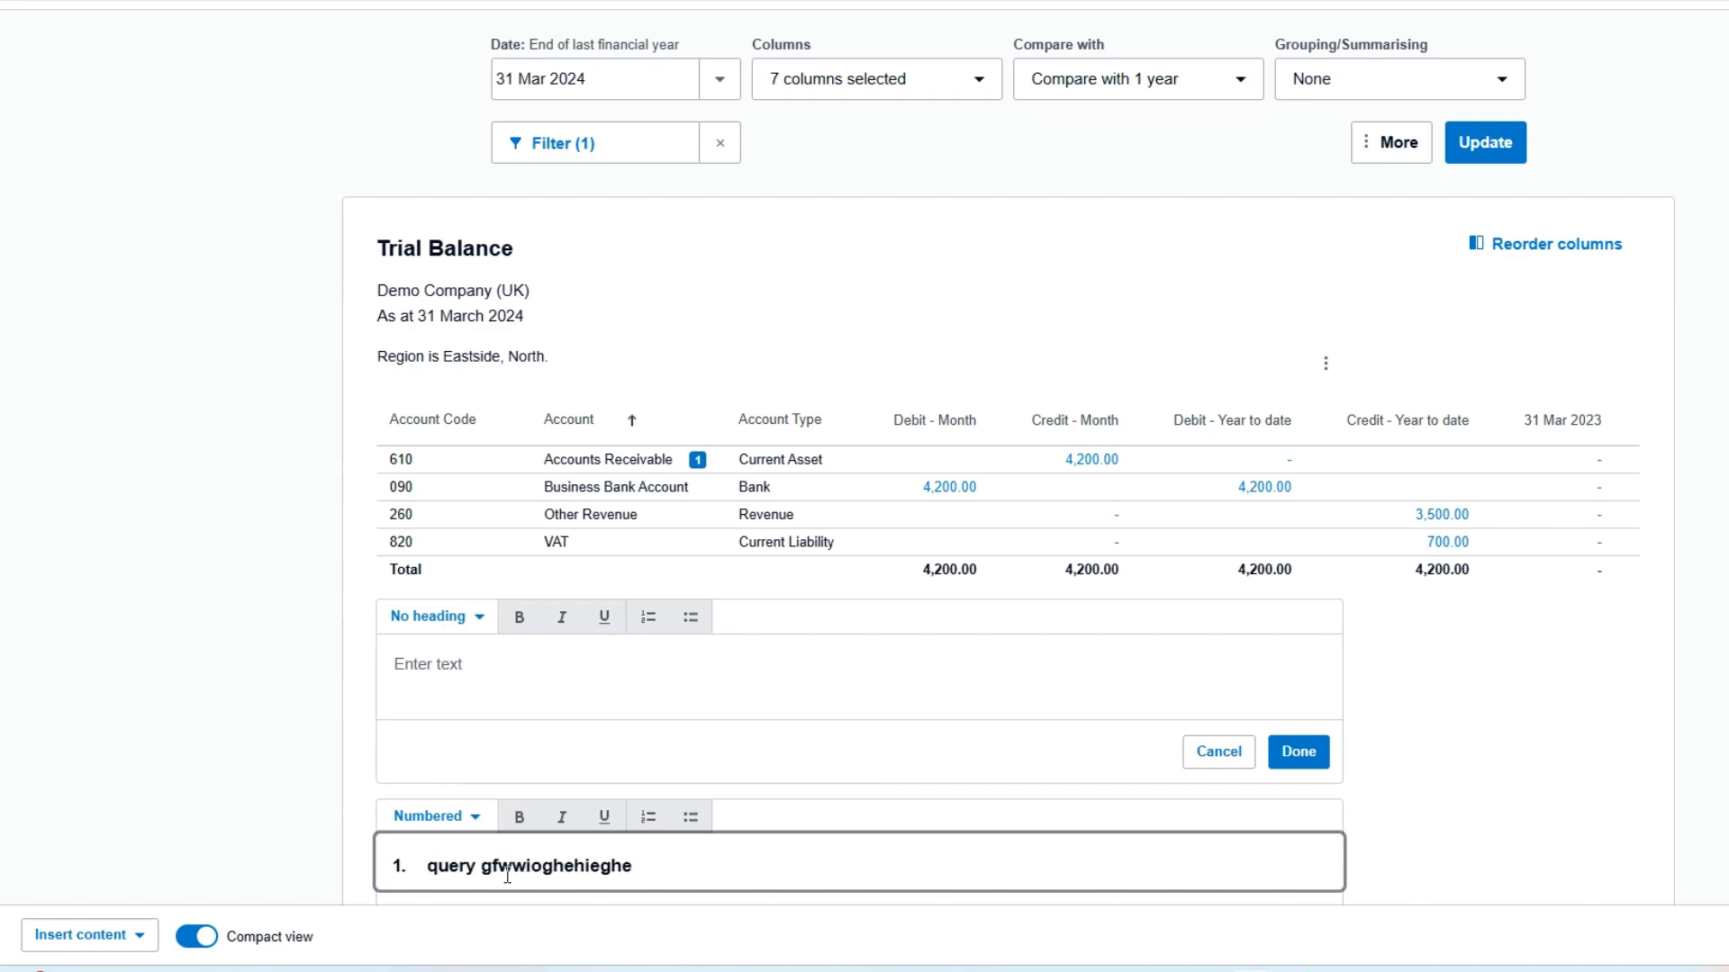